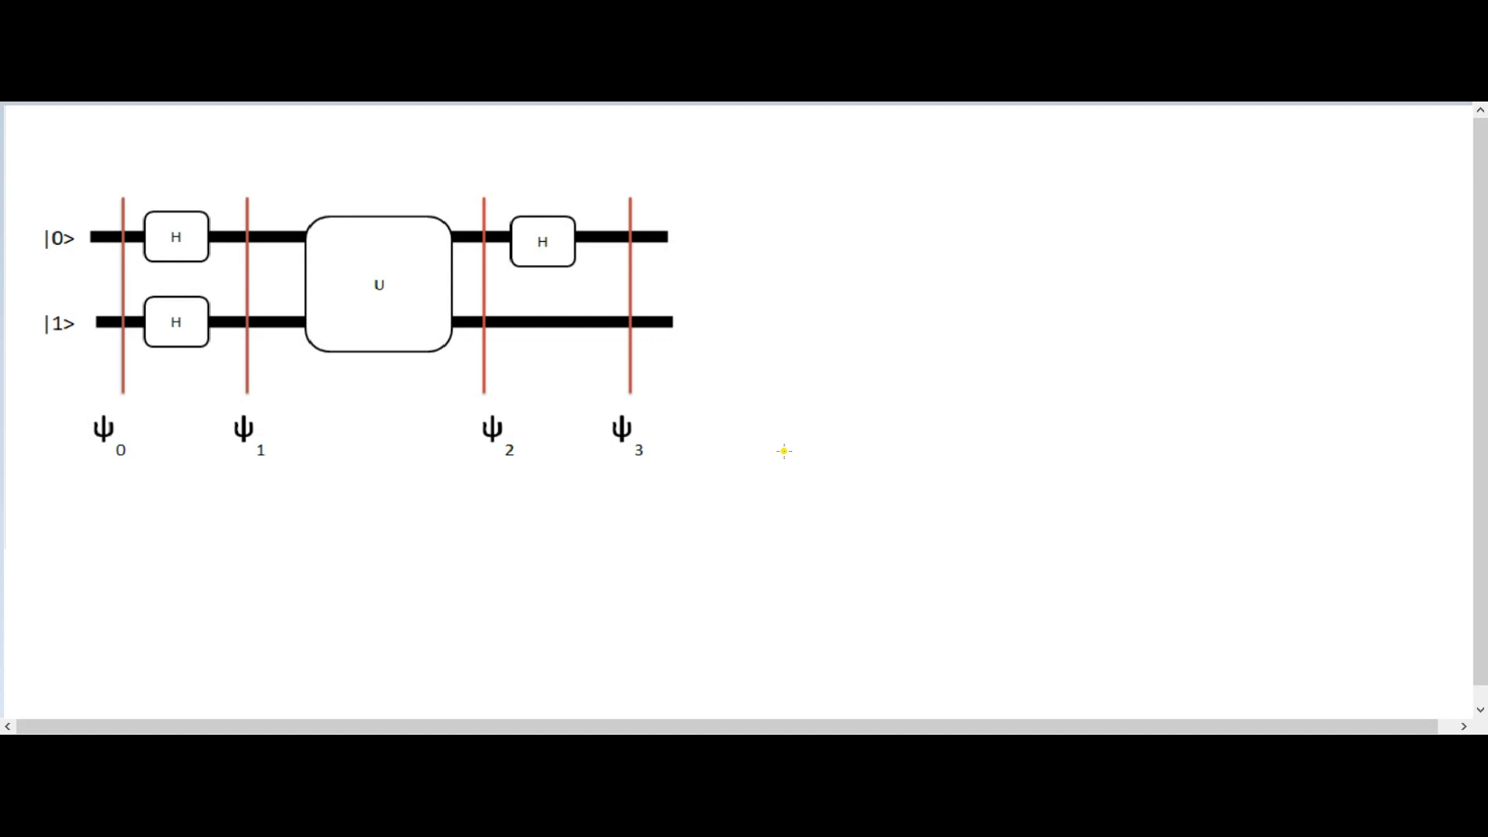
{"action": "mouse_move", "coordinate": [784, 353]}
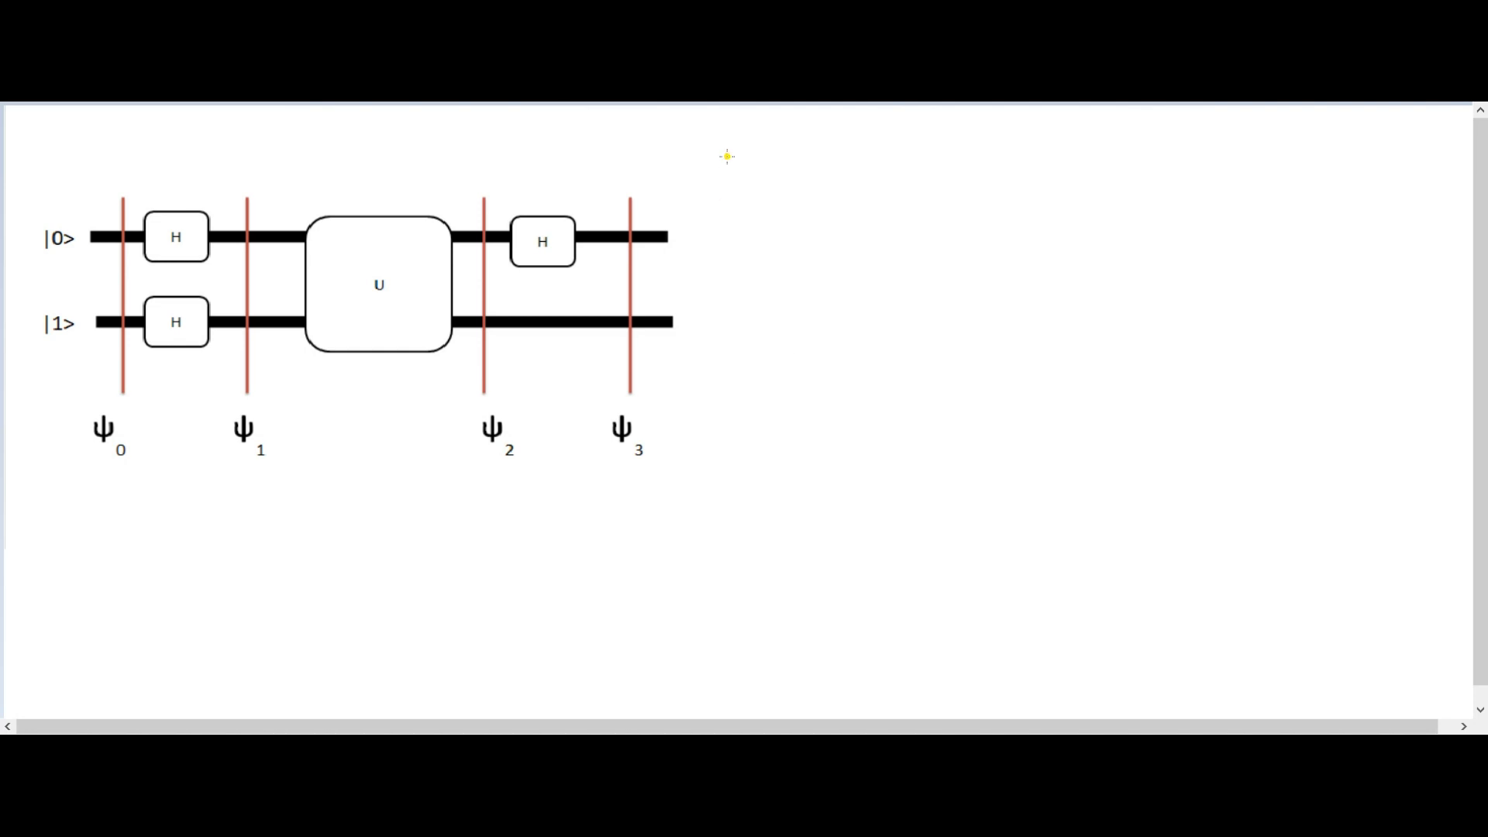
Step: Draw yellow arrows pointing at the ends of the top and bottom wires
{"action": "left_click_drag", "start_coordinate": [728, 152], "coordinate": [682, 237]}
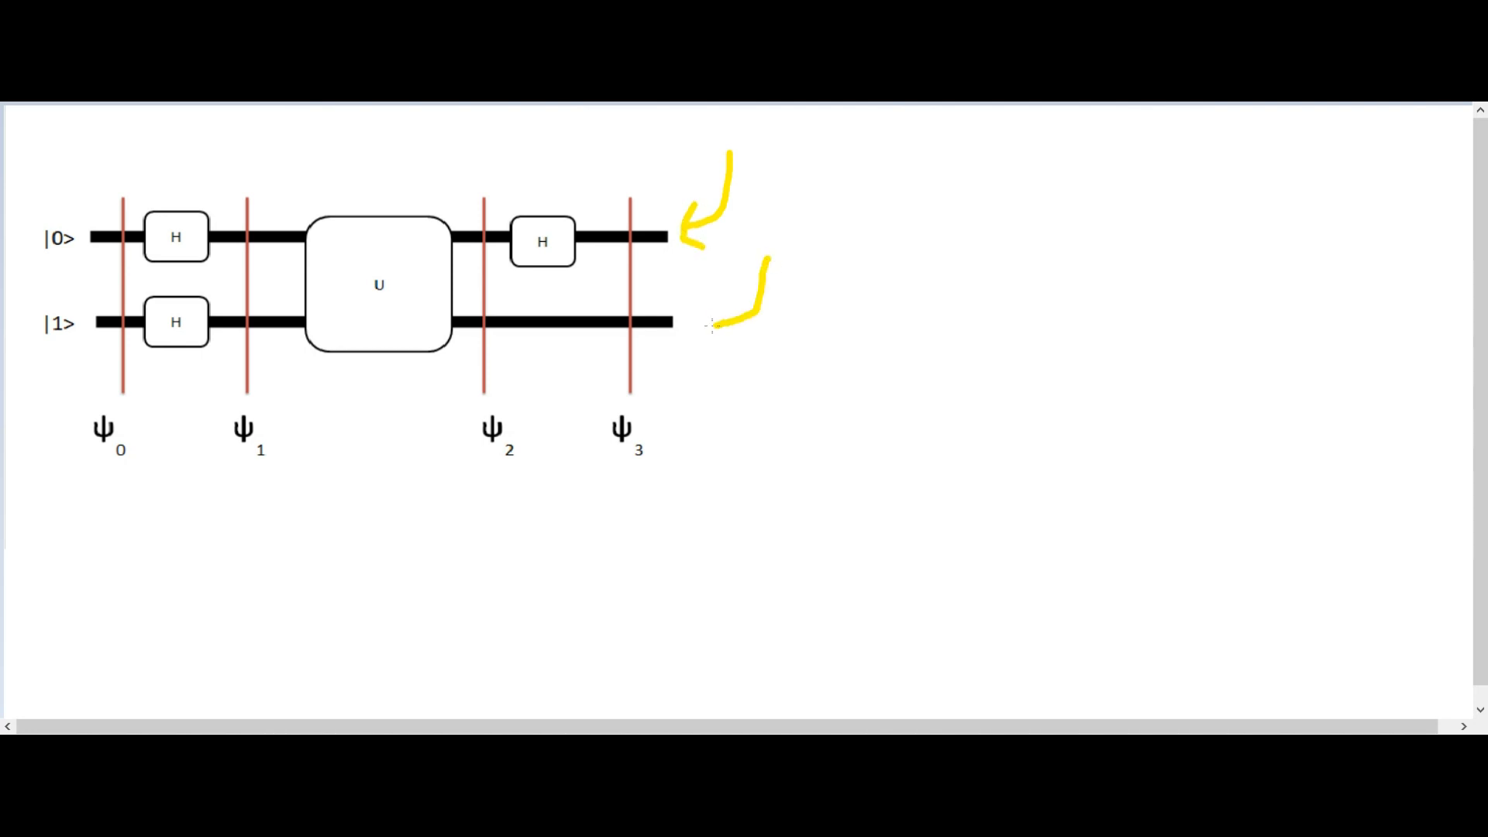
{"action": "left_click_drag", "start_coordinate": [768, 265], "coordinate": [688, 327]}
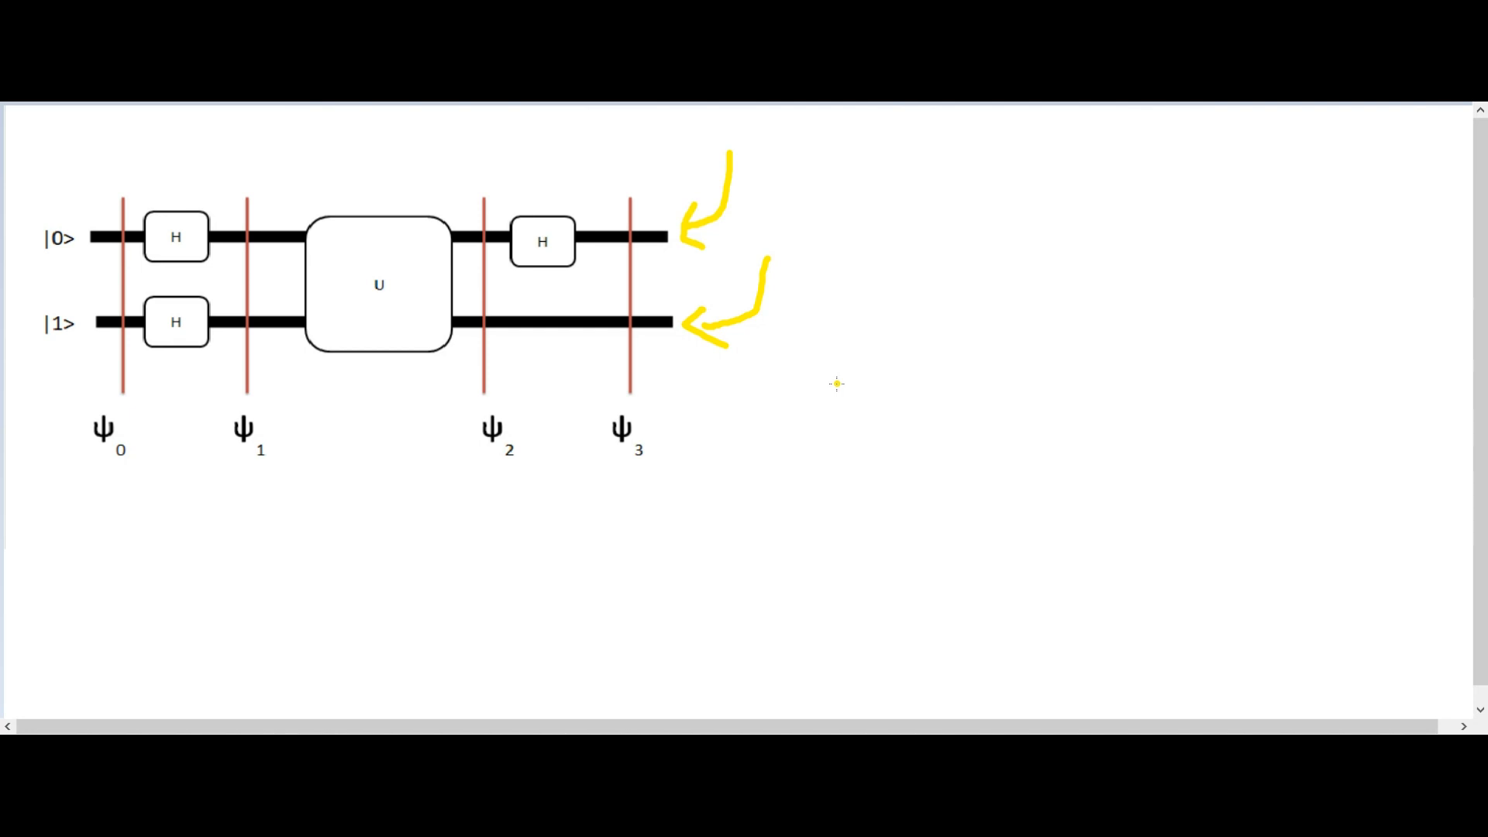
{"action": "mouse_move", "coordinate": [730, 397]}
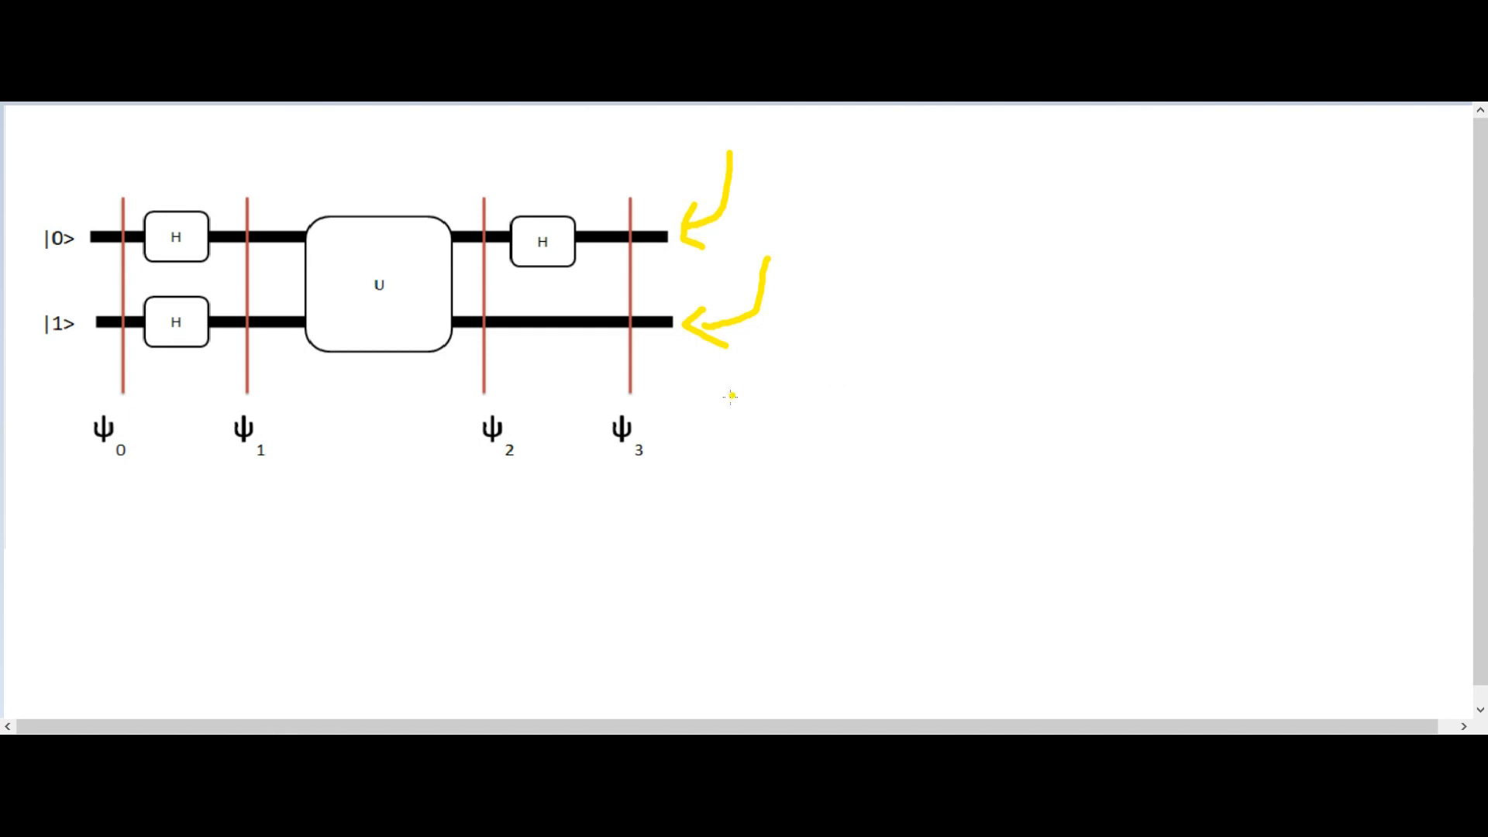
Step: Draw a long right-pointing yellow arrow beneath the circuit's ψ labels
{"action": "left_click_drag", "start_coordinate": [290, 518], "coordinate": [380, 510]}
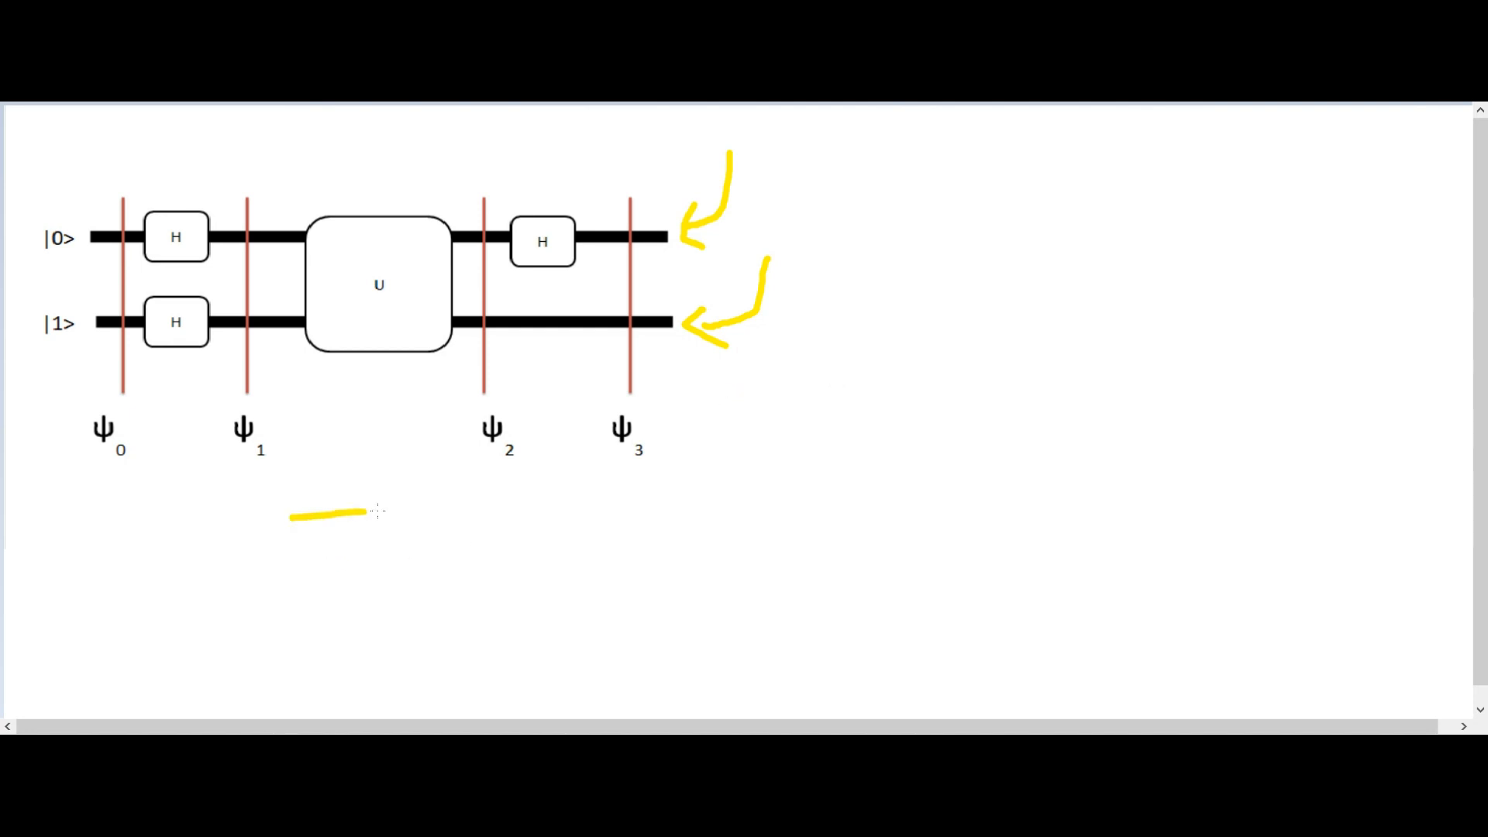
{"action": "left_click_drag", "start_coordinate": [361, 513], "coordinate": [569, 502]}
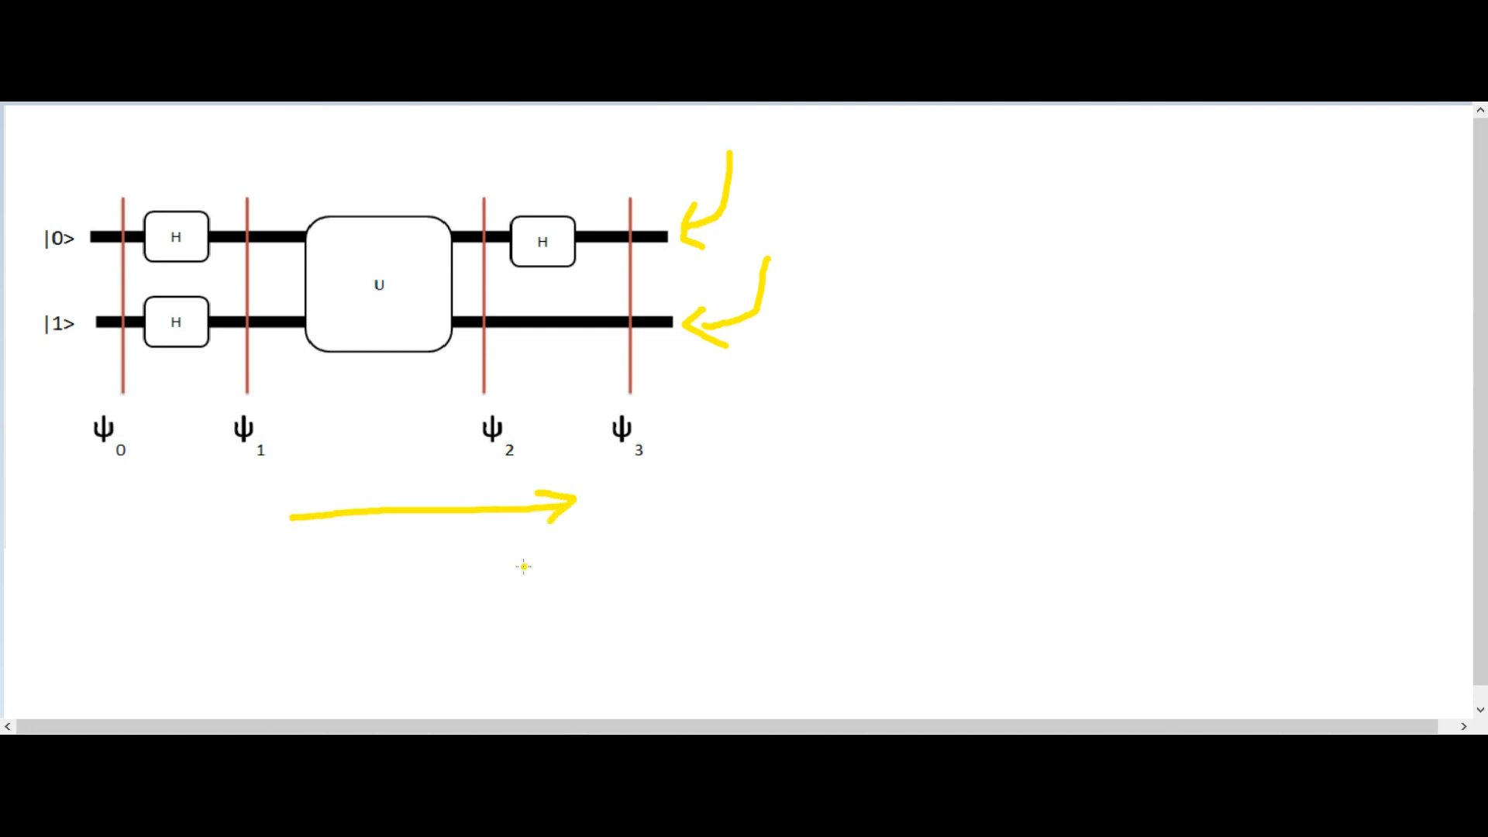
{"action": "mouse_move", "coordinate": [449, 581]}
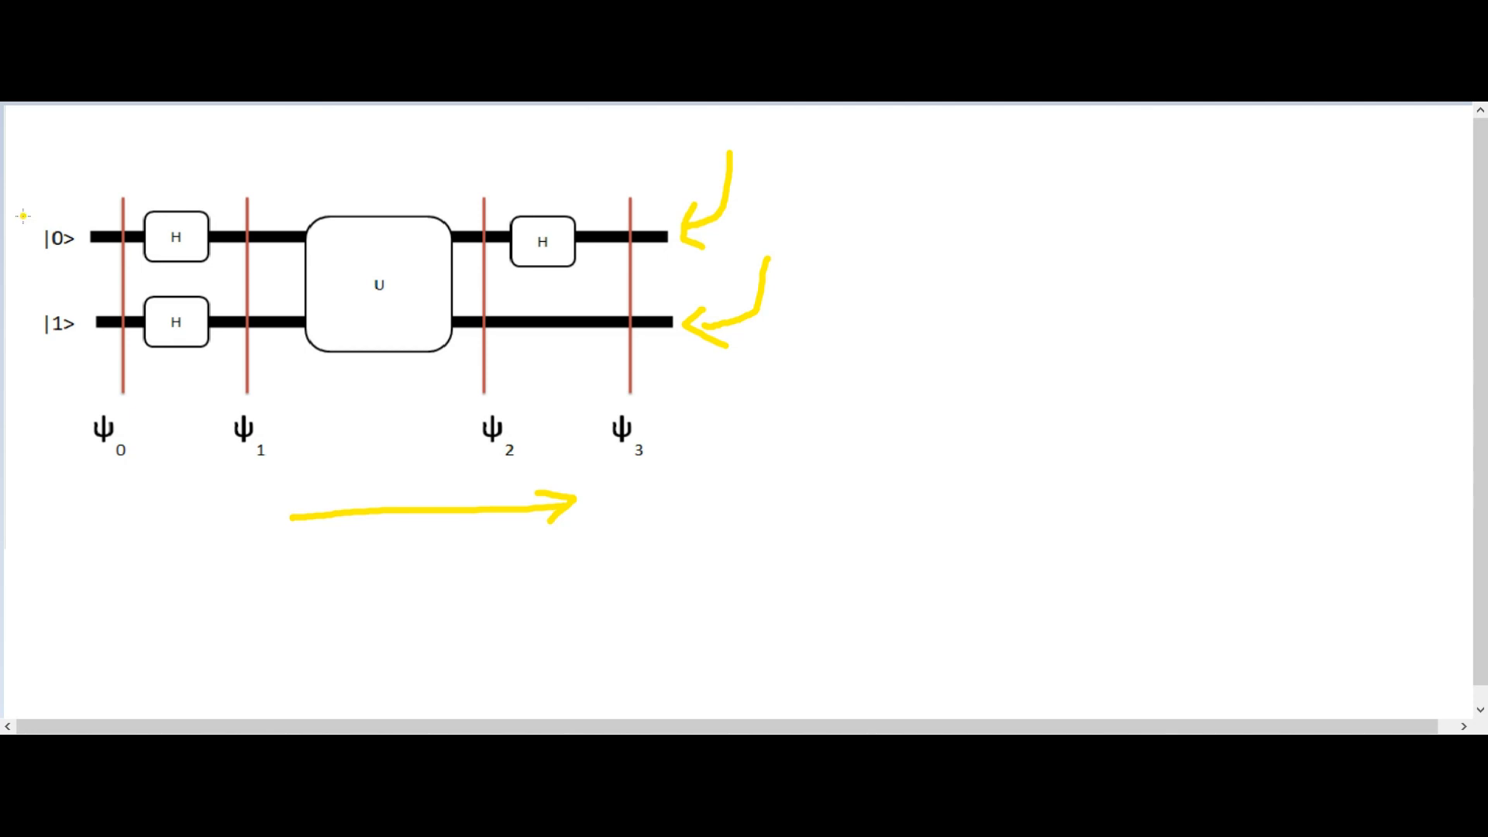
Step: Draw a yellow loop around the |0⟩ and |1⟩ input labels at the circuit's left
{"action": "left_click_drag", "start_coordinate": [28, 214], "coordinate": [28, 375]}
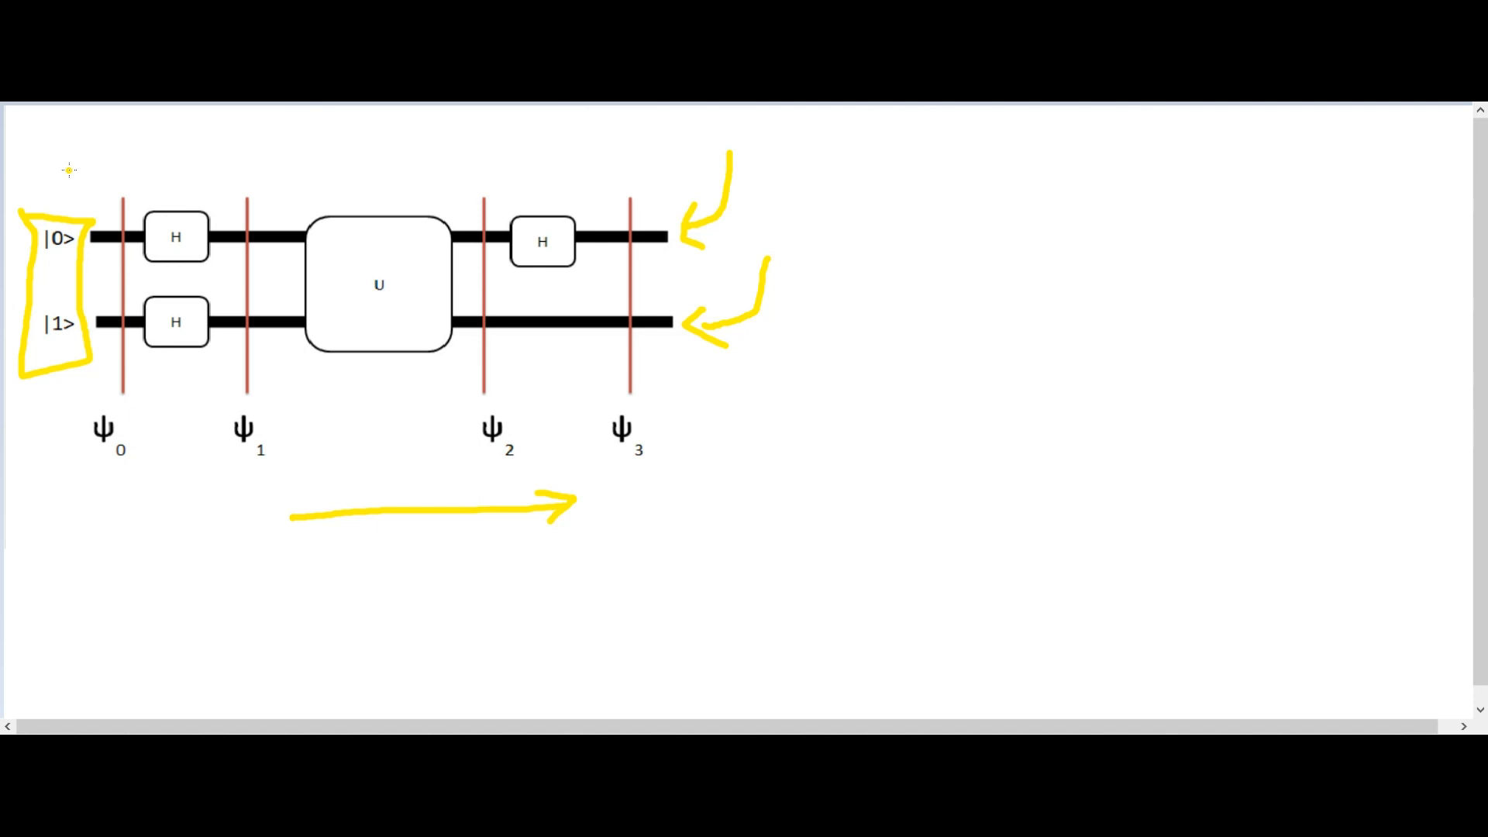
{"action": "mouse_move", "coordinate": [92, 176]}
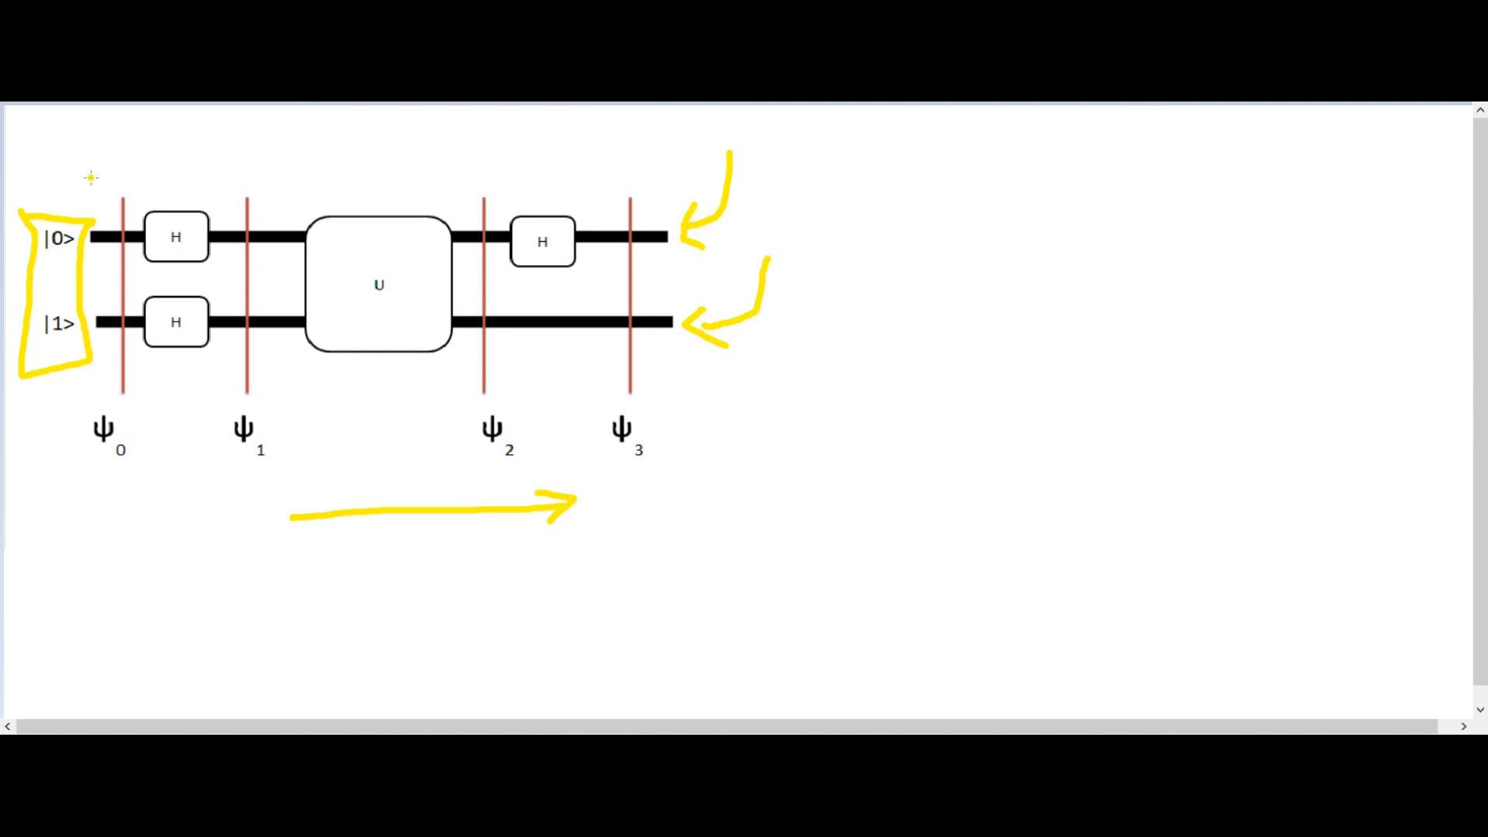
{"action": "mouse_move", "coordinate": [87, 179]}
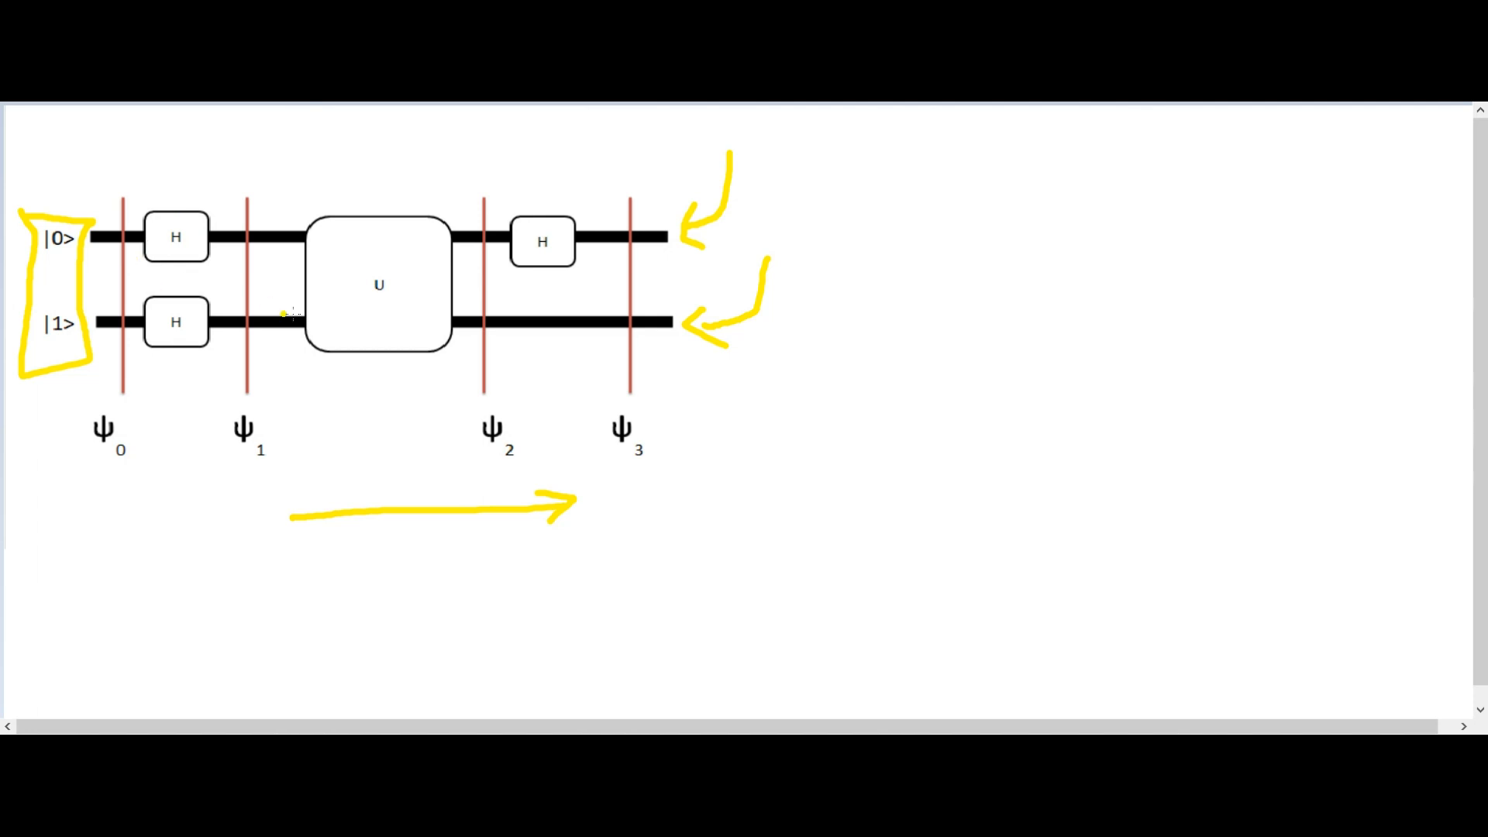
{"action": "mouse_move", "coordinate": [707, 413]}
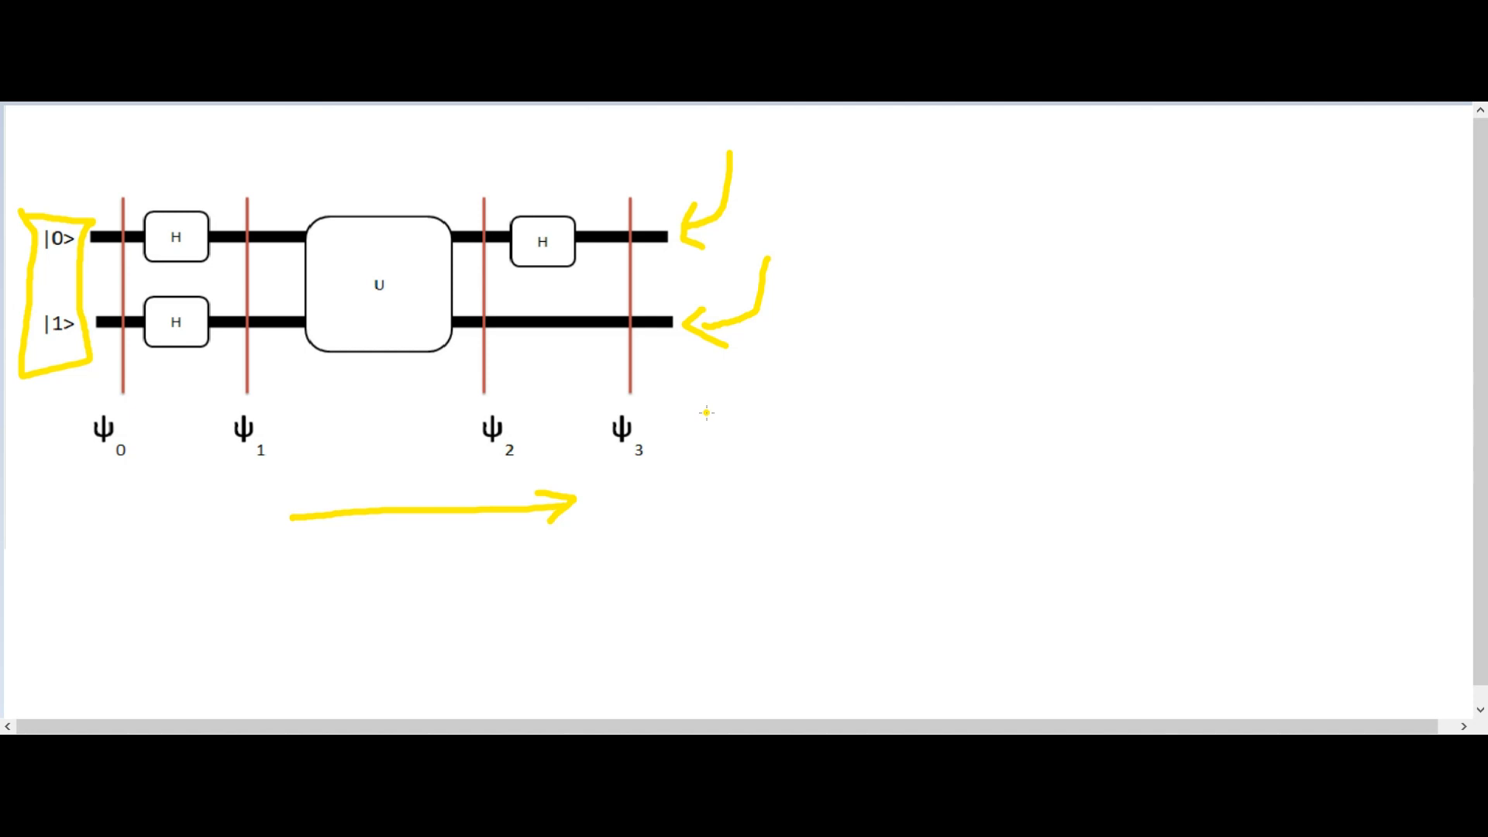
{"action": "mouse_move", "coordinate": [677, 408]}
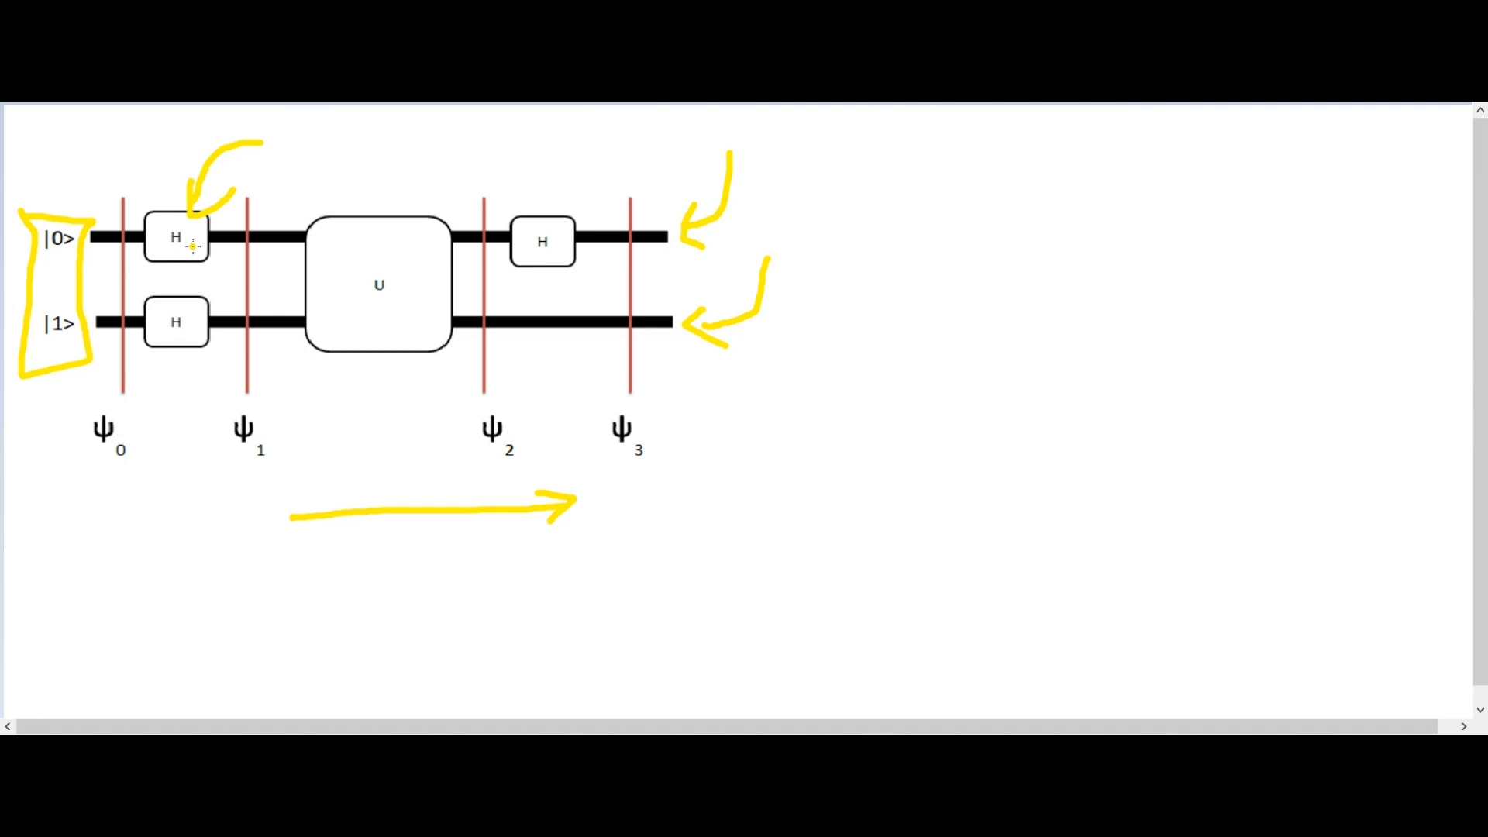
{"action": "mouse_move", "coordinate": [290, 275]}
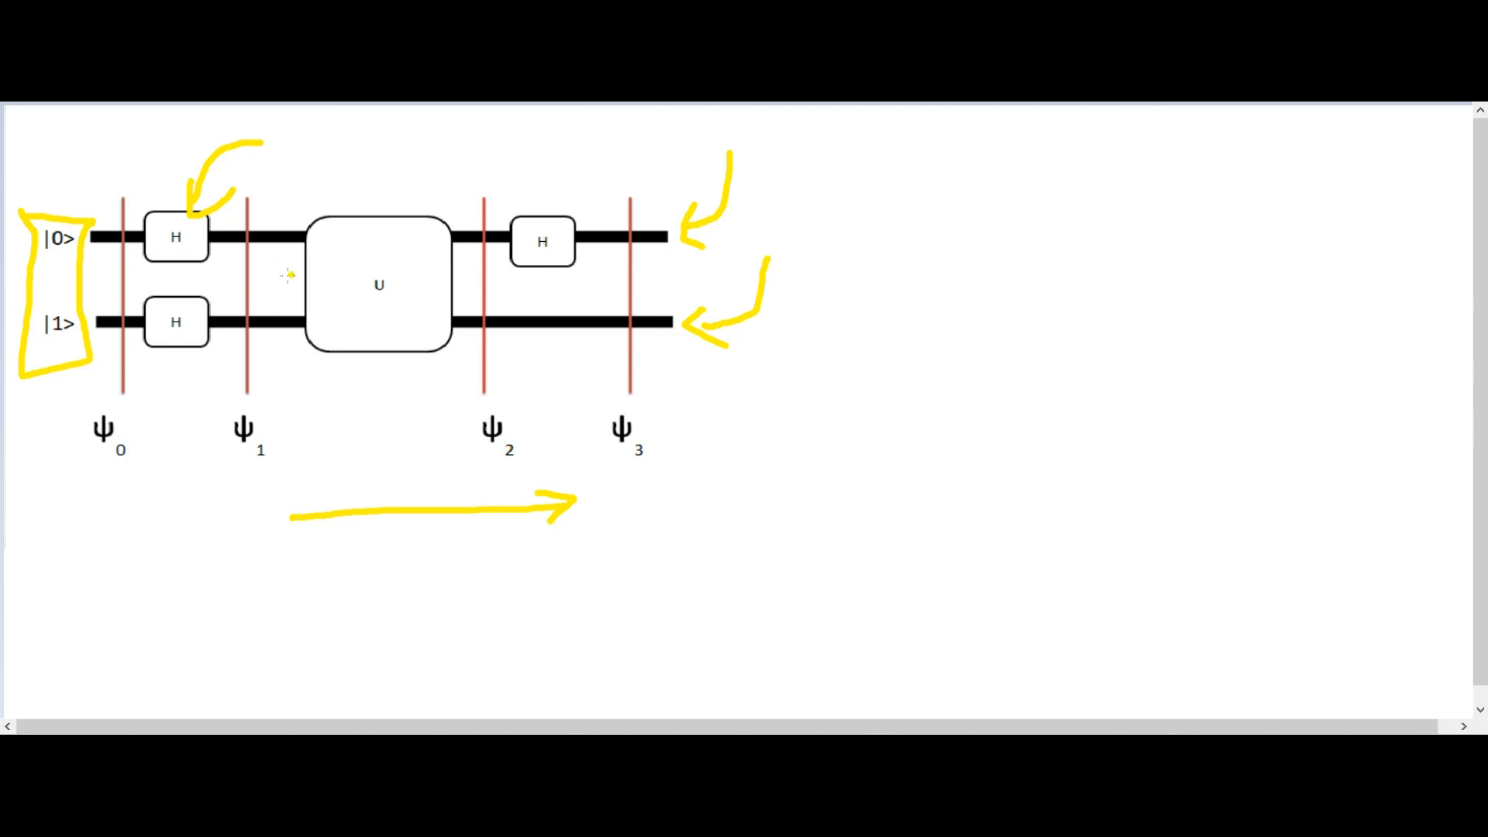
{"action": "mouse_move", "coordinate": [166, 235]}
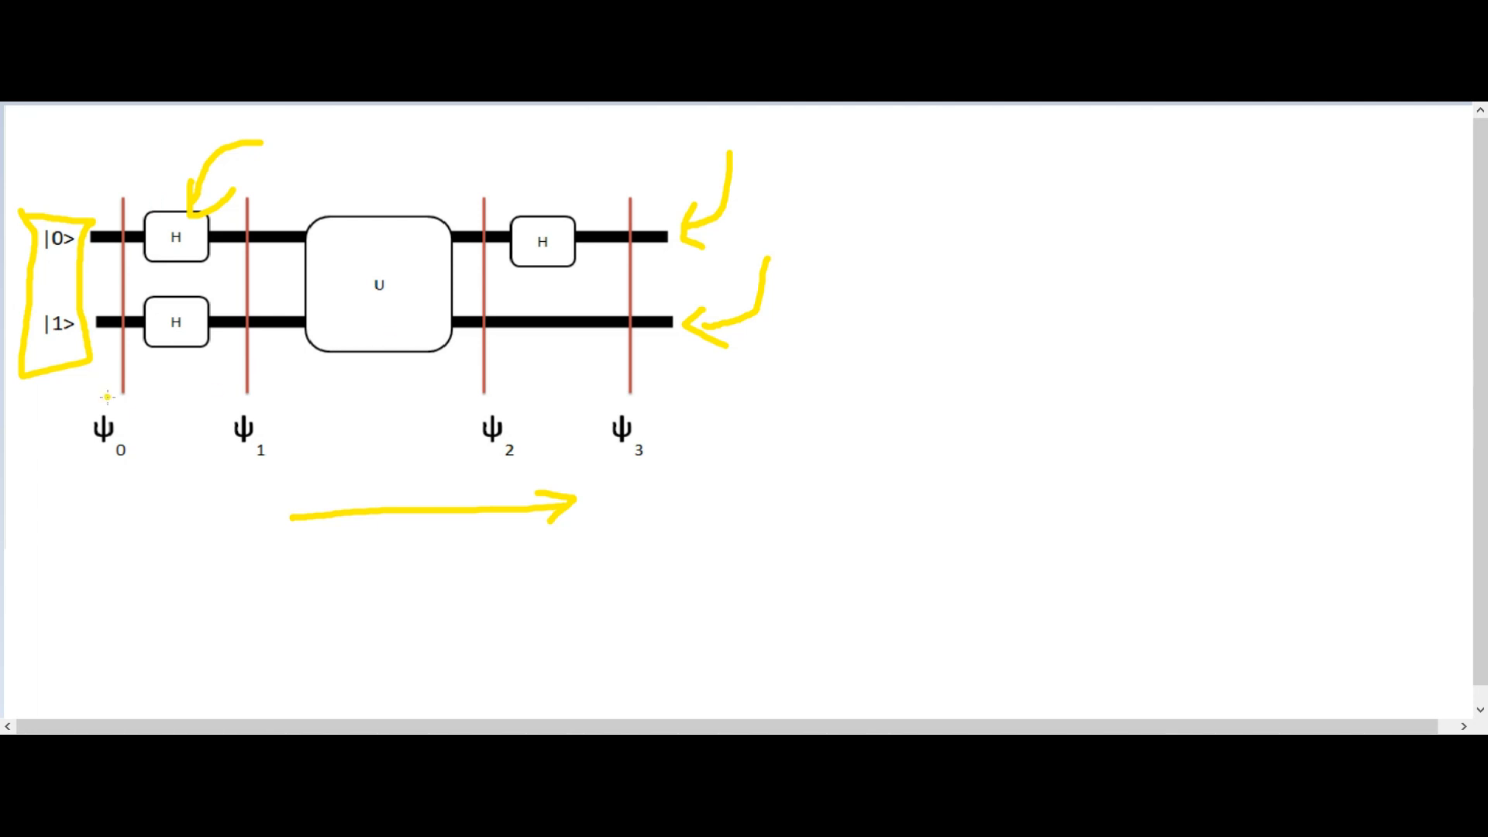
Step: Draw yellow boxes around the ψ0 and ψ1 labels below the circuit
{"action": "left_click_drag", "start_coordinate": [124, 399], "coordinate": [124, 469]}
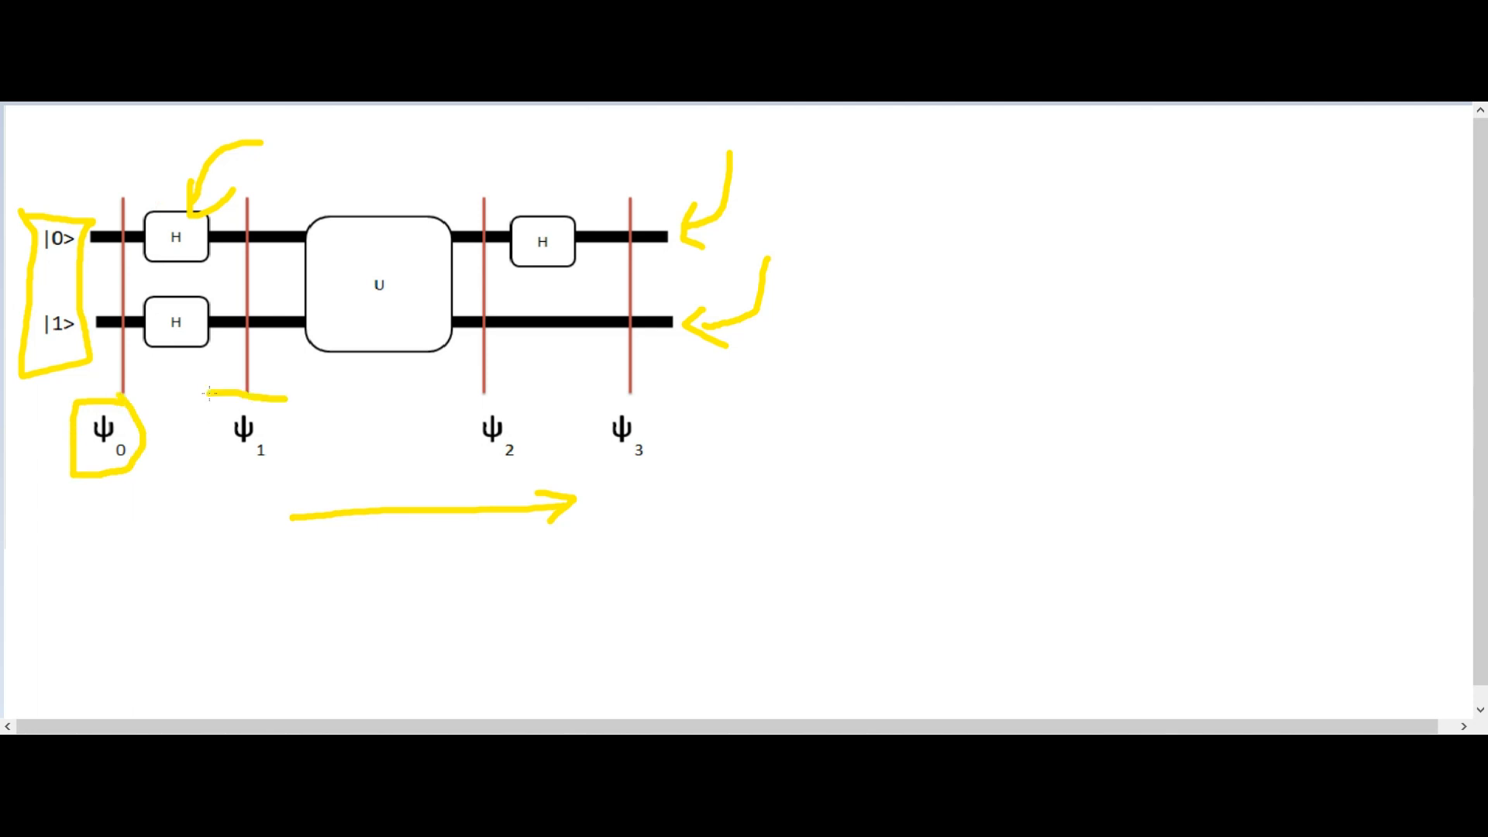
{"action": "left_click_drag", "start_coordinate": [206, 389], "coordinate": [323, 483]}
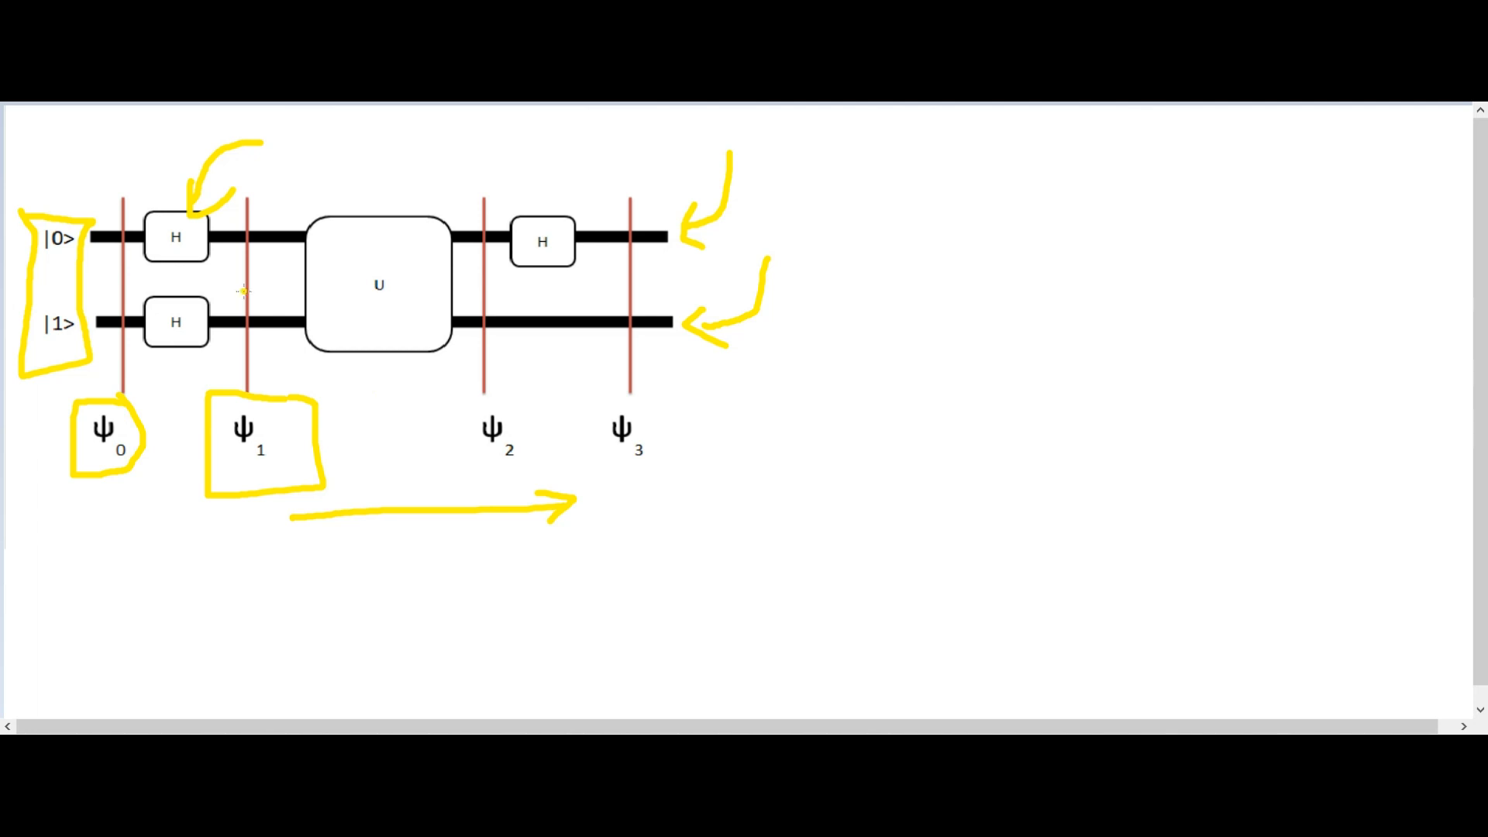
{"action": "mouse_move", "coordinate": [294, 205]}
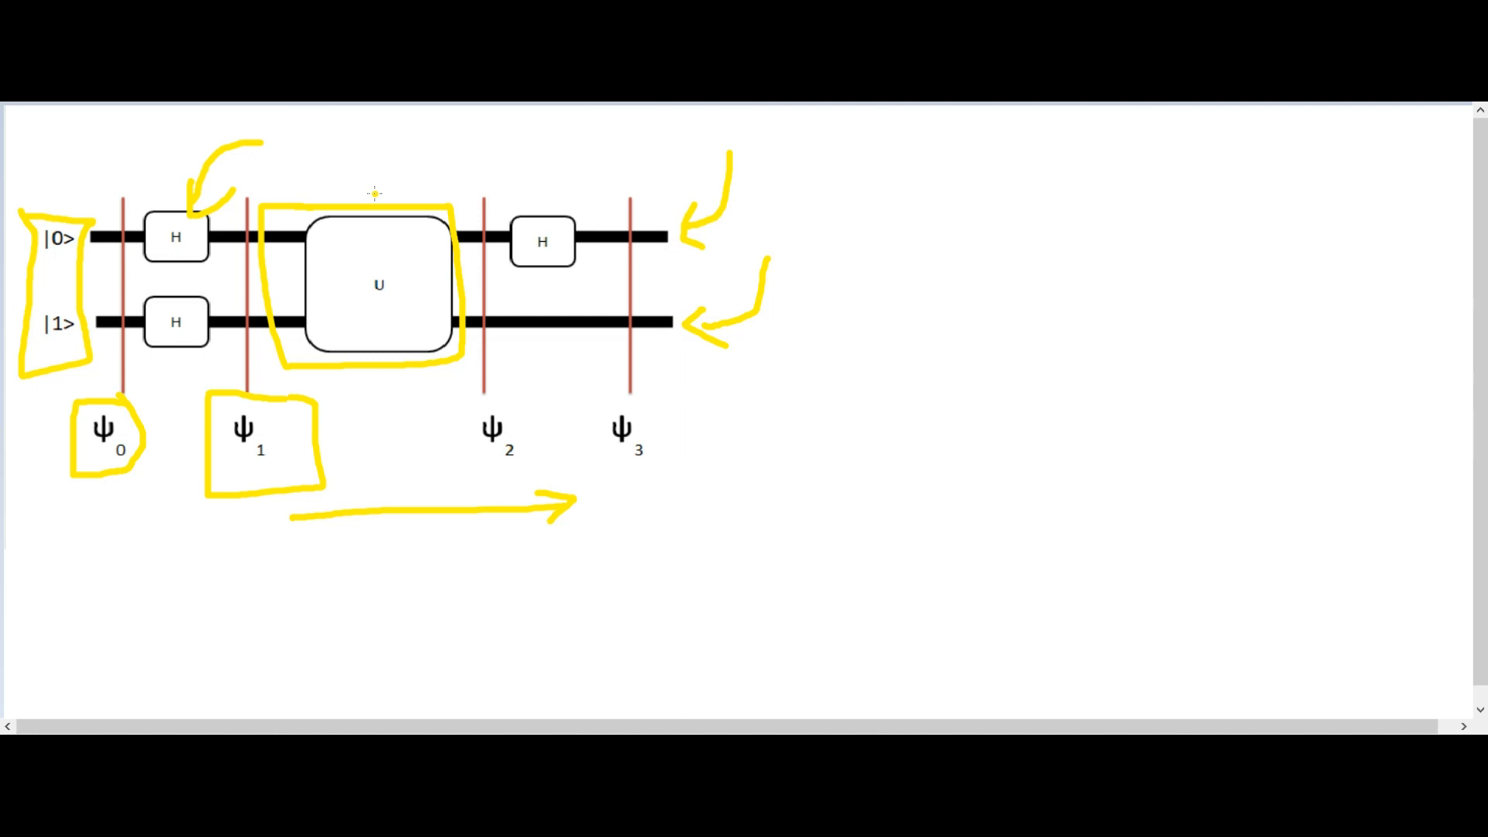
{"action": "mouse_move", "coordinate": [402, 207]}
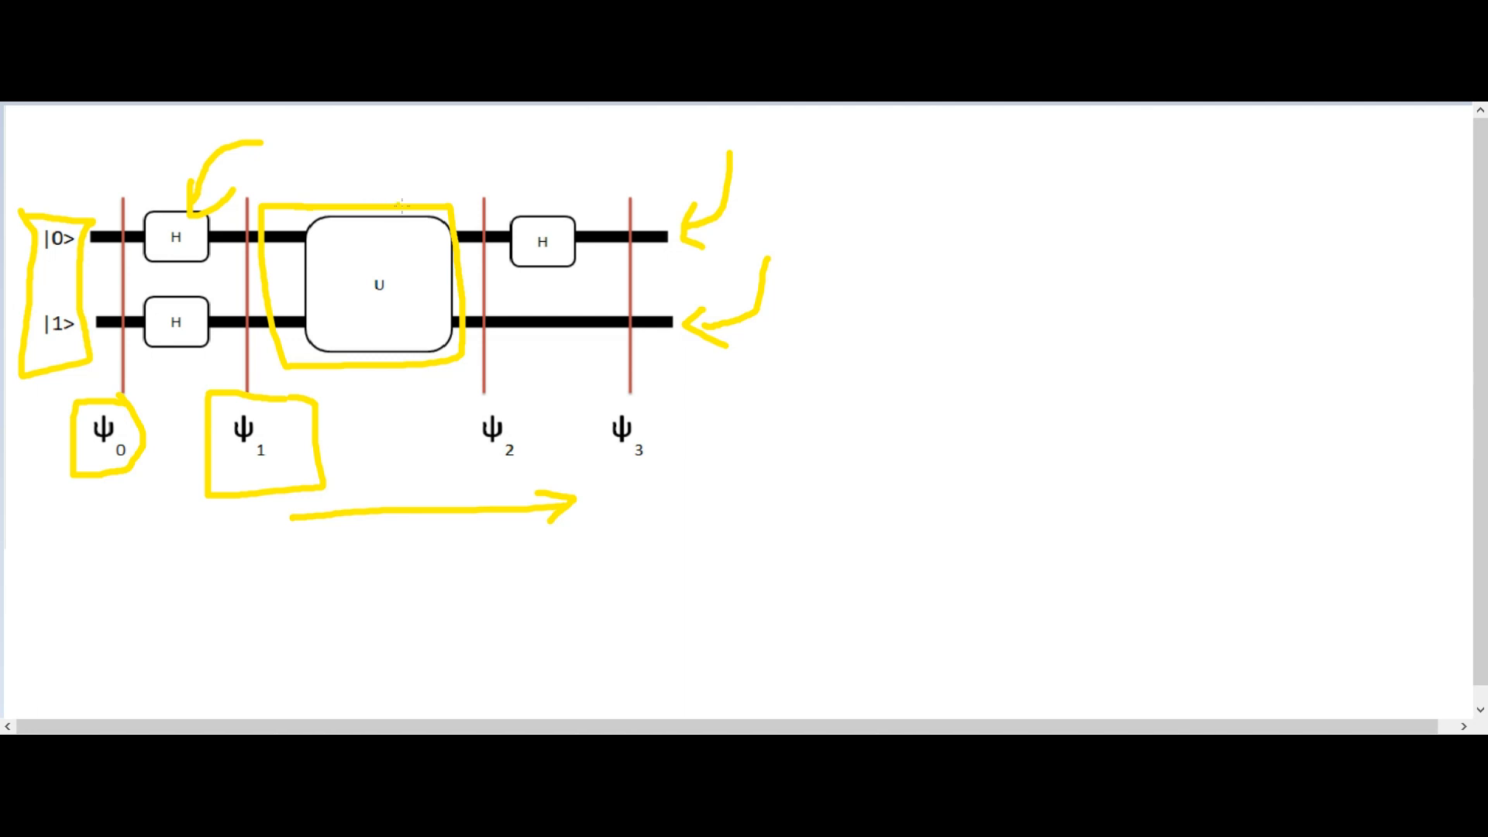
{"action": "mouse_move", "coordinate": [466, 403]}
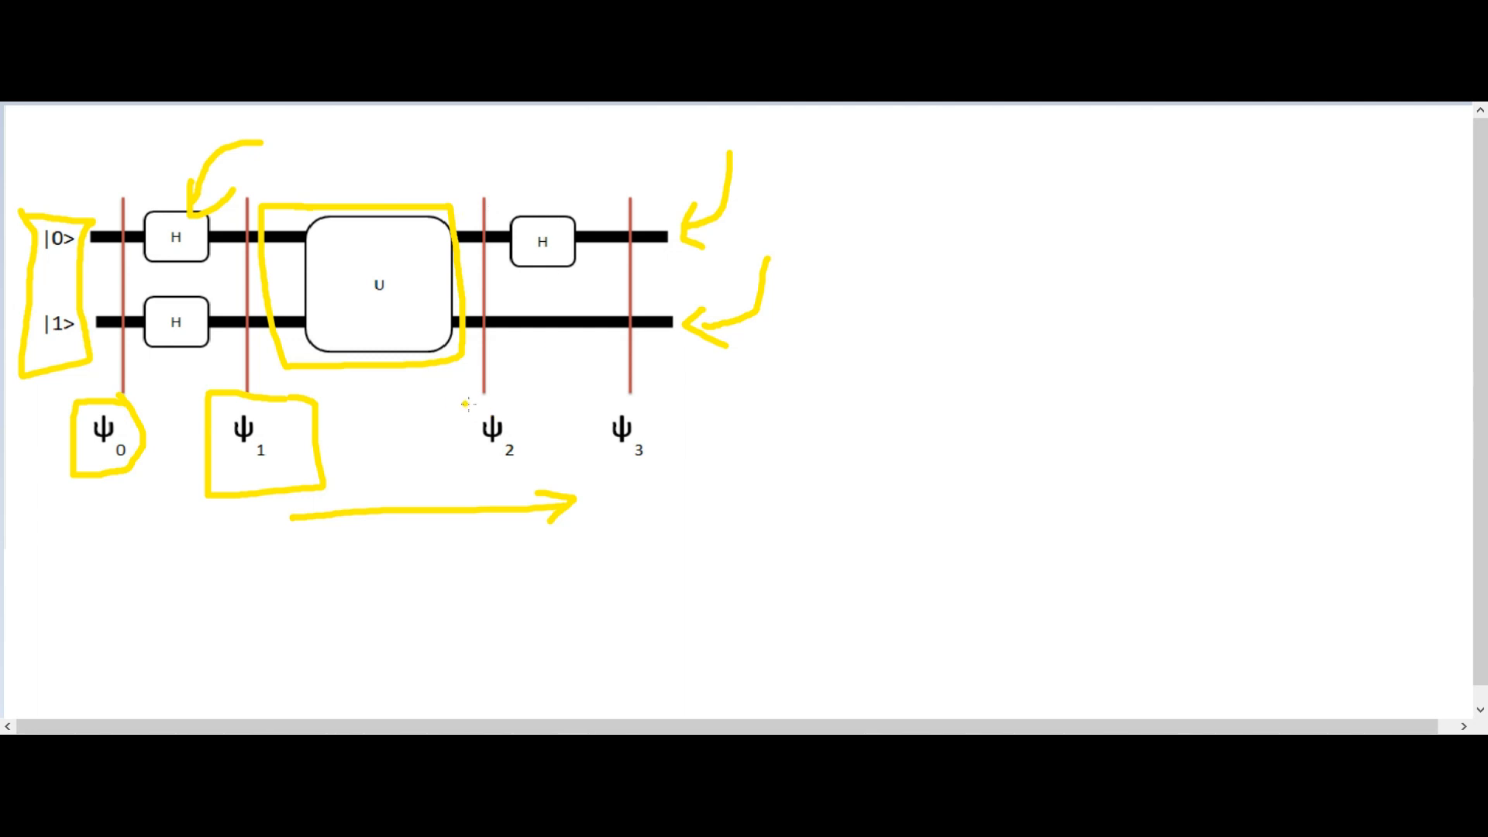
{"action": "mouse_move", "coordinate": [465, 427]}
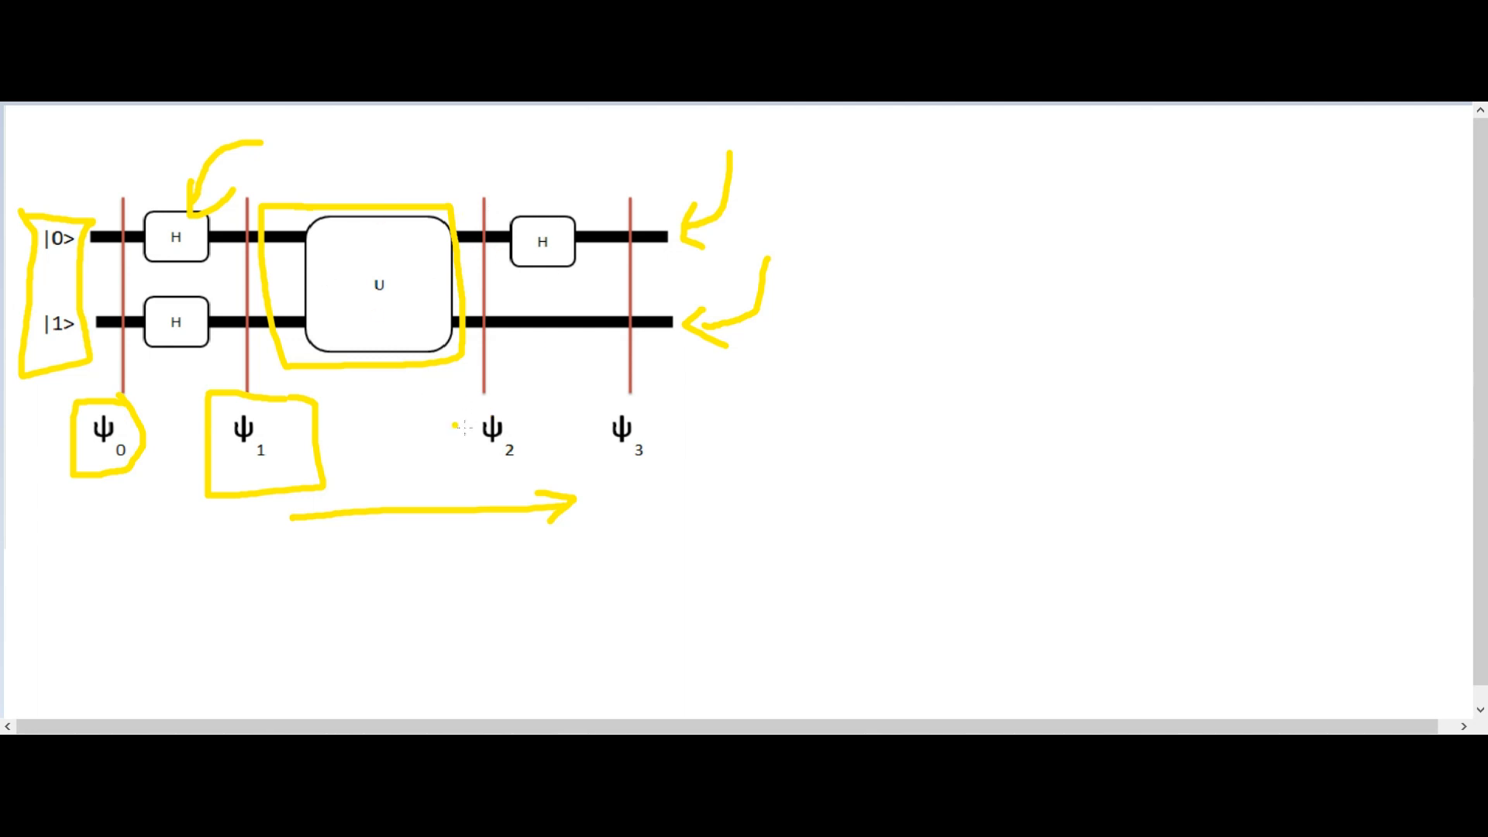
Step: Box ψ2 and ψ3 in yellow and point a yellow arrow at the second H gate
{"action": "left_click_drag", "start_coordinate": [488, 398], "coordinate": [455, 484]}
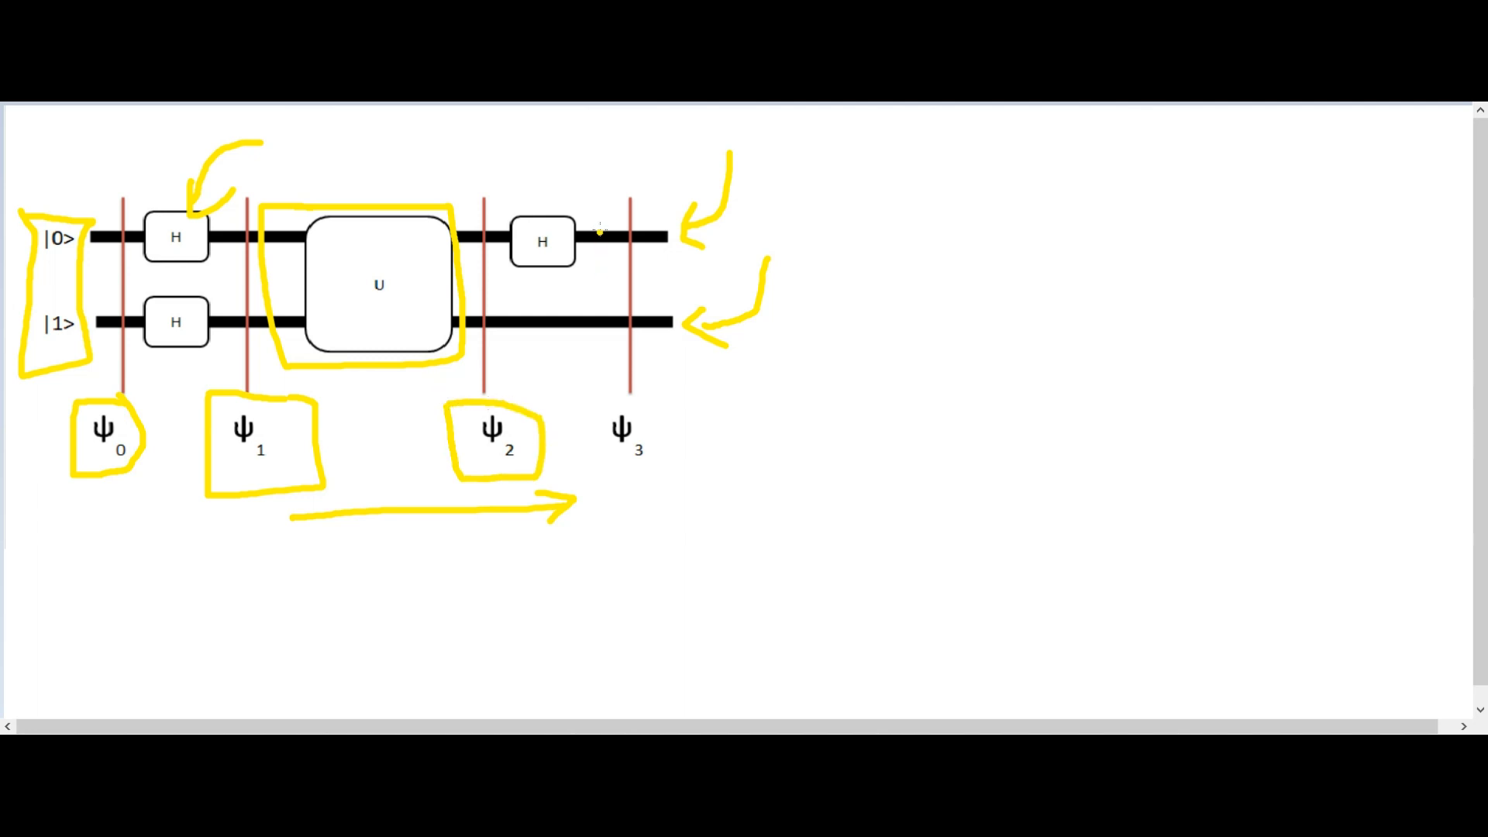
{"action": "left_click_drag", "start_coordinate": [537, 195], "coordinate": [588, 142]}
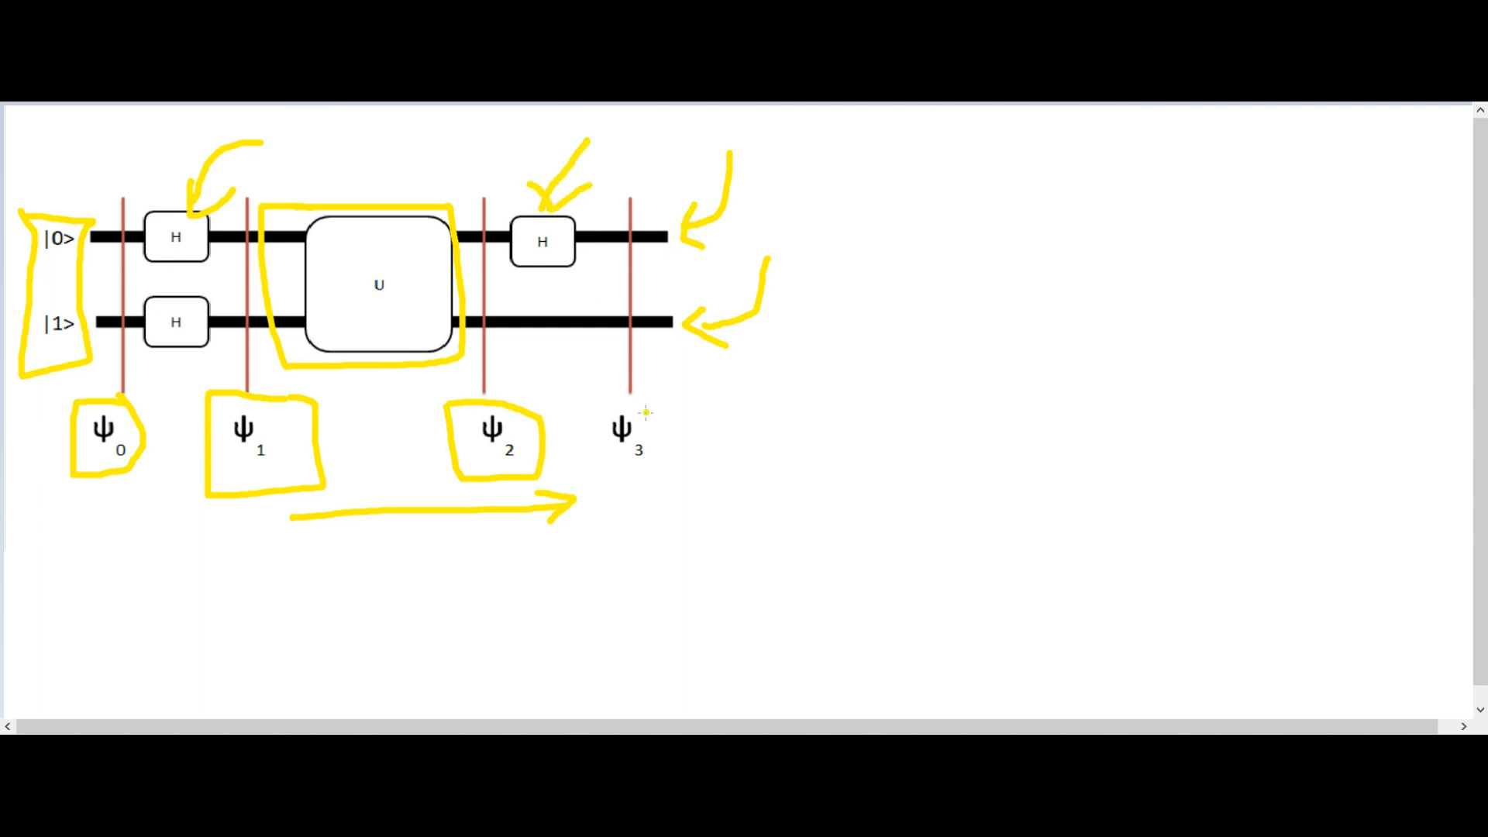
{"action": "left_click_drag", "start_coordinate": [578, 404], "coordinate": [645, 393]}
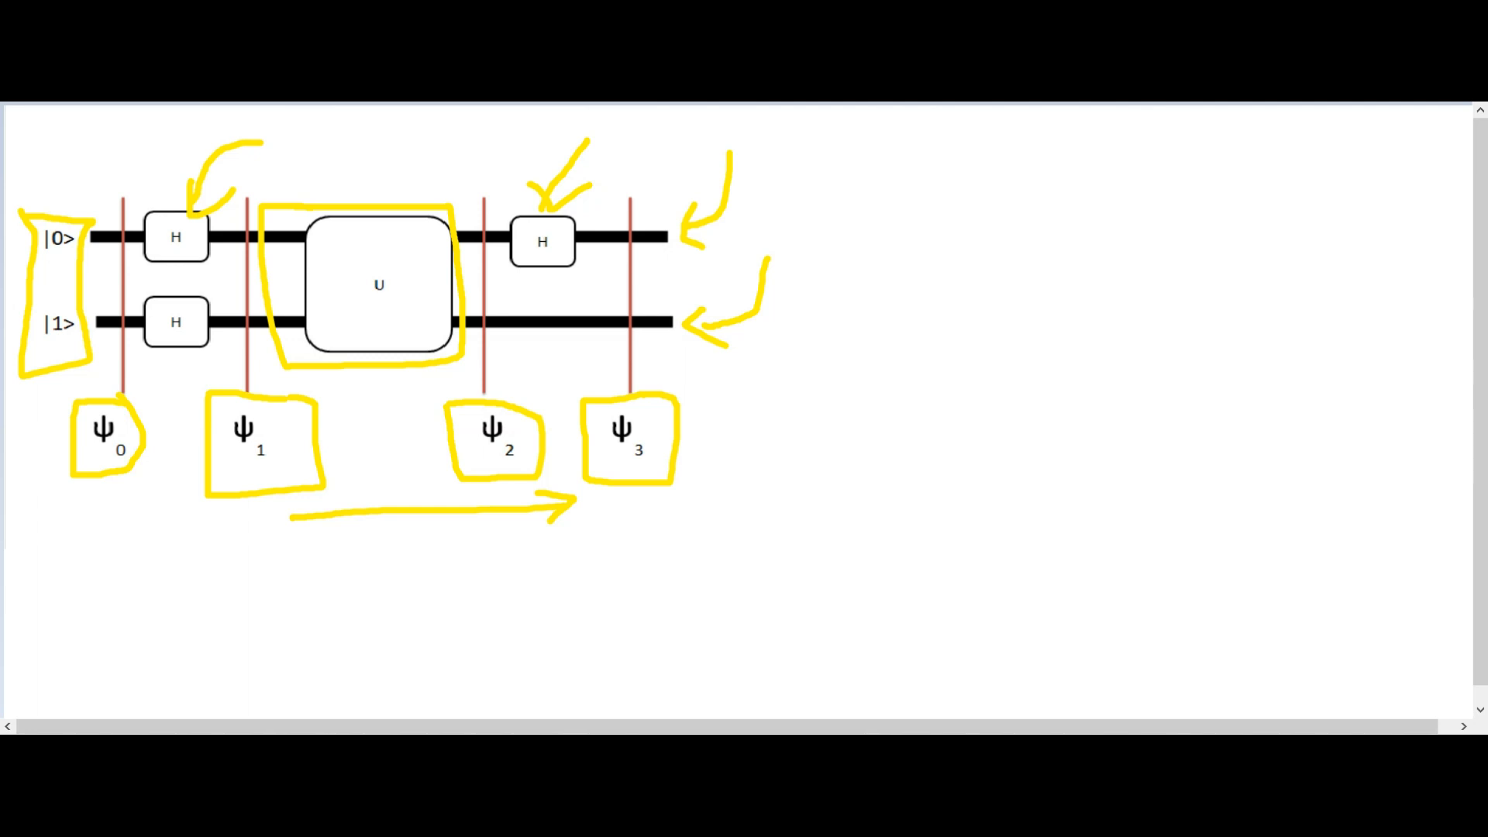
Step: Draw a red arrow pointing at the boxed input states
{"action": "left_click_drag", "start_coordinate": [48, 195], "coordinate": [113, 142]}
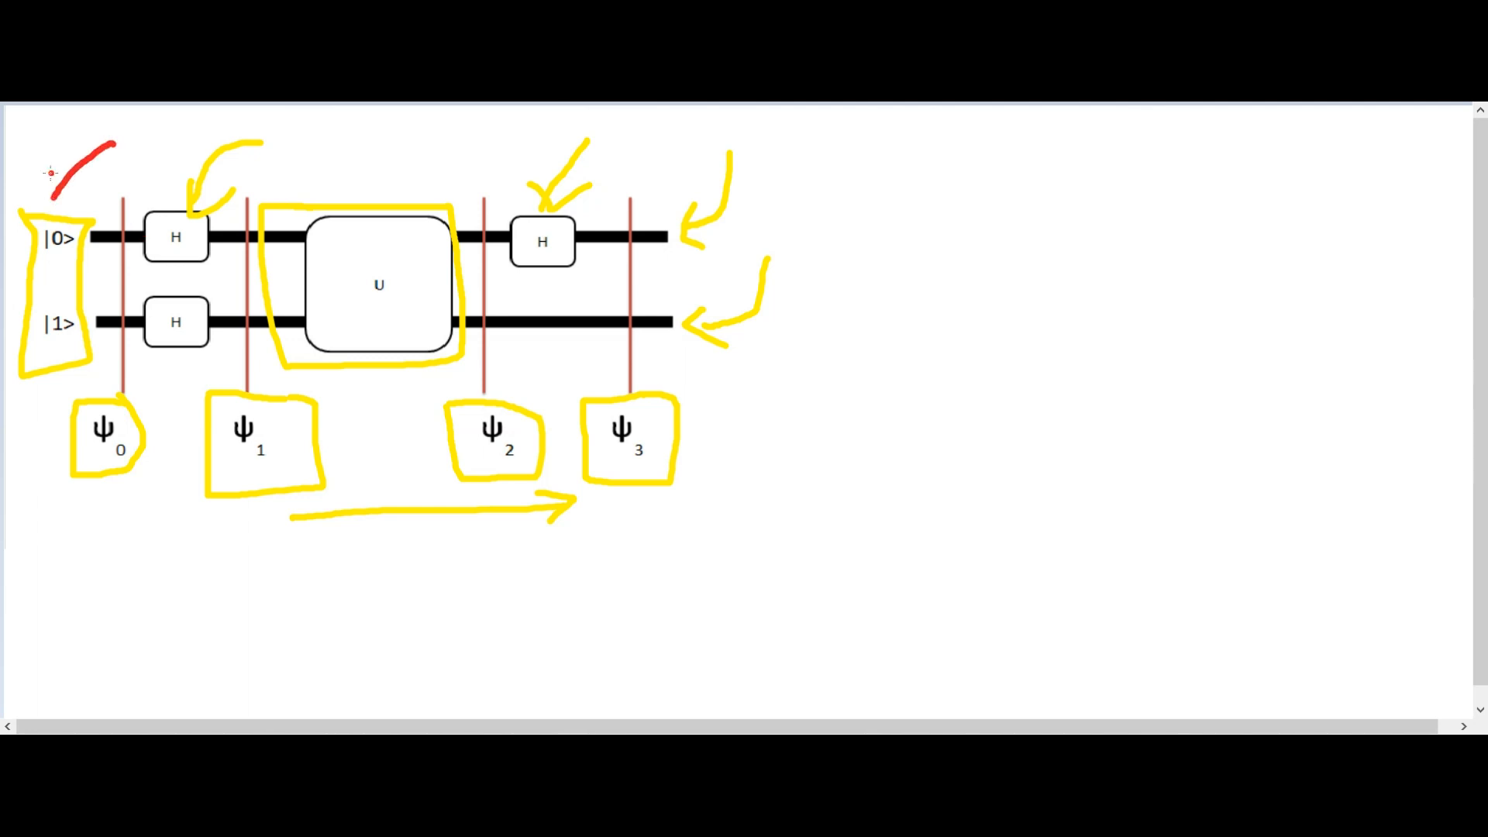
{"action": "left_click_drag", "start_coordinate": [109, 143], "coordinate": [53, 205]}
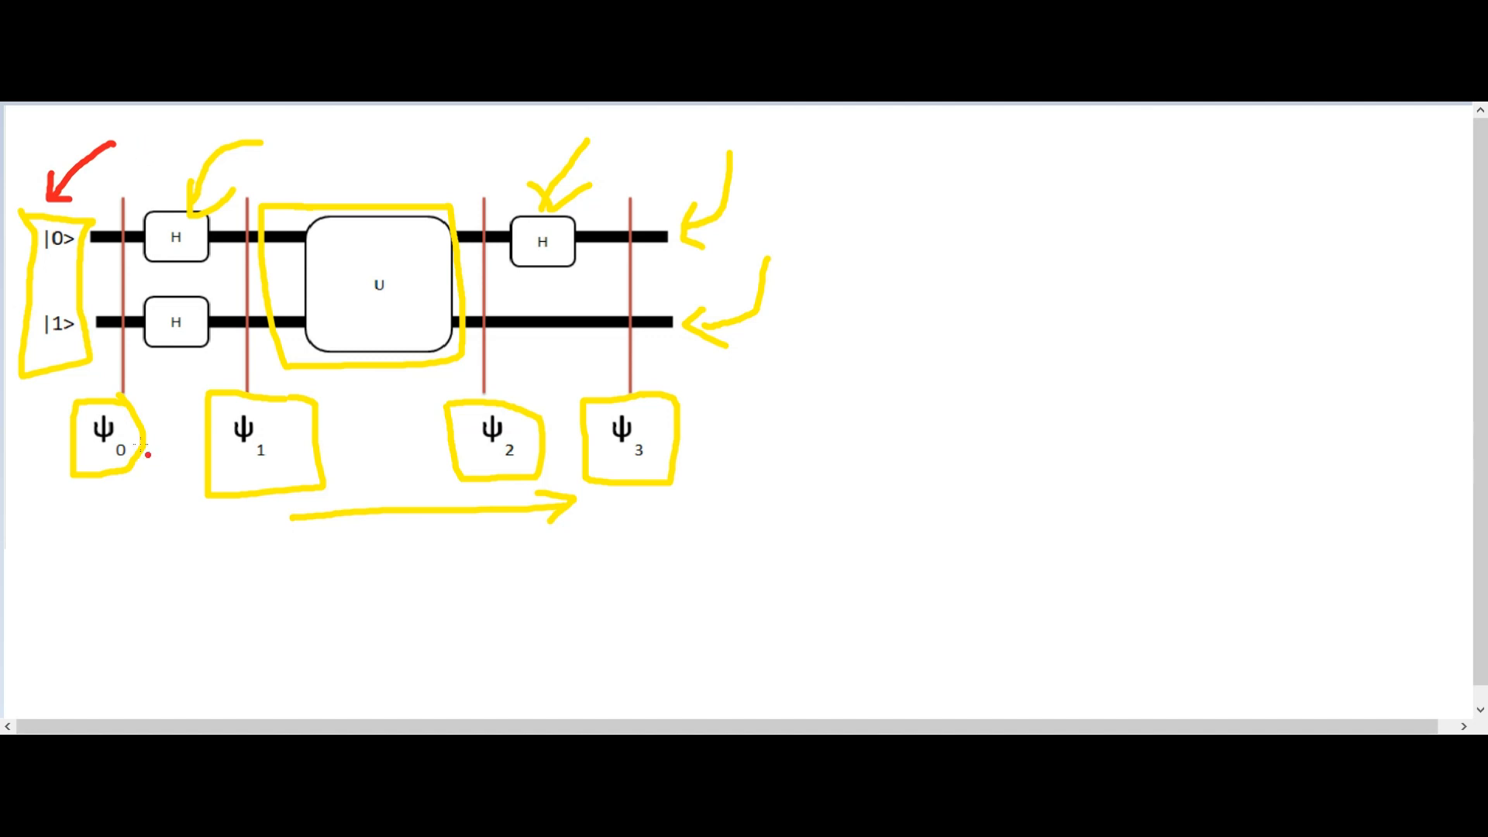
Step: Draw a red bracket over the circuit from the first H gate to the output
{"action": "left_click_drag", "start_coordinate": [170, 189], "coordinate": [290, 119]}
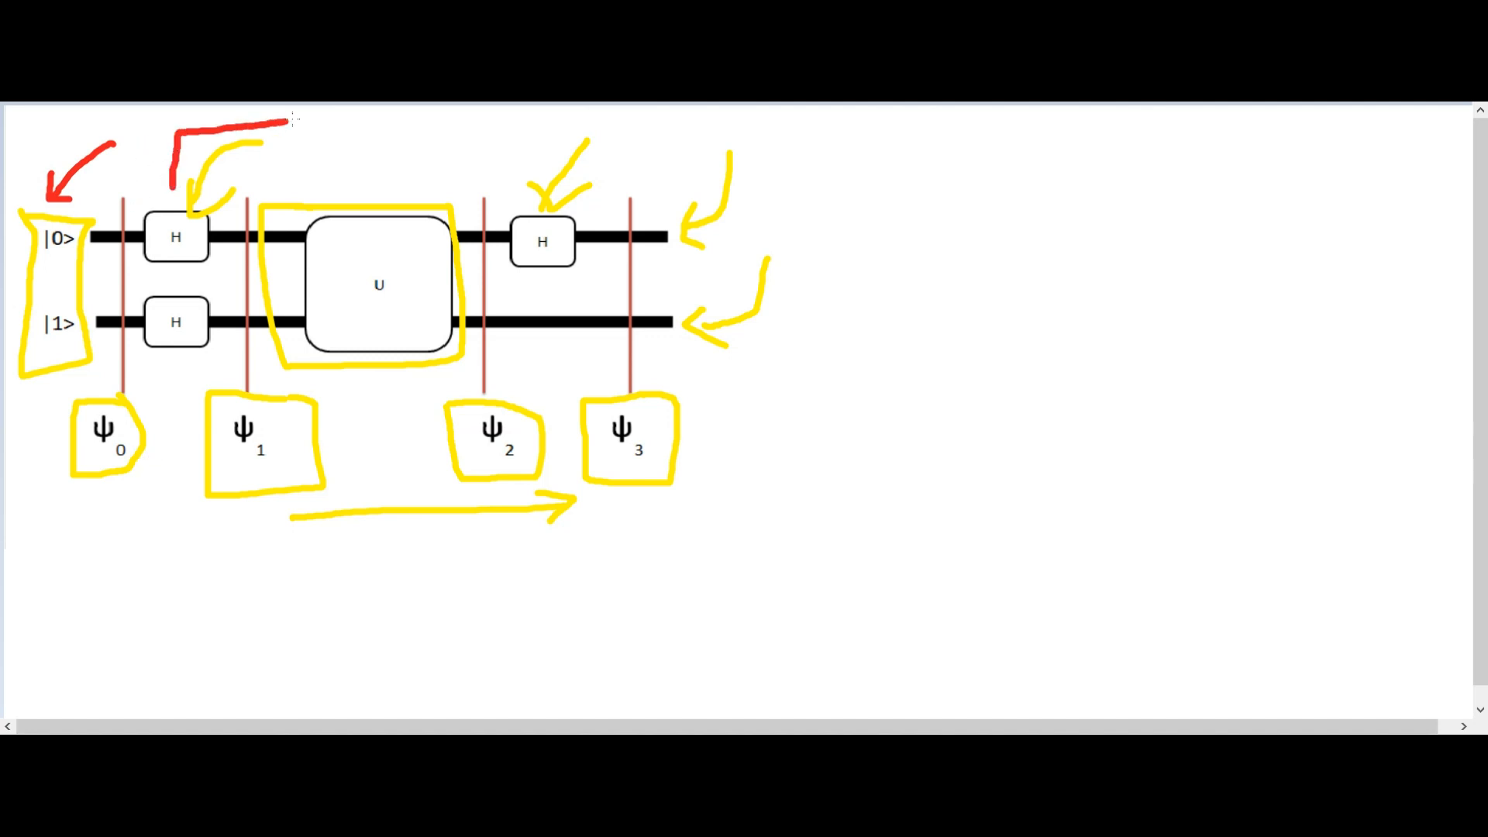
{"action": "left_click_drag", "start_coordinate": [289, 120], "coordinate": [678, 180]}
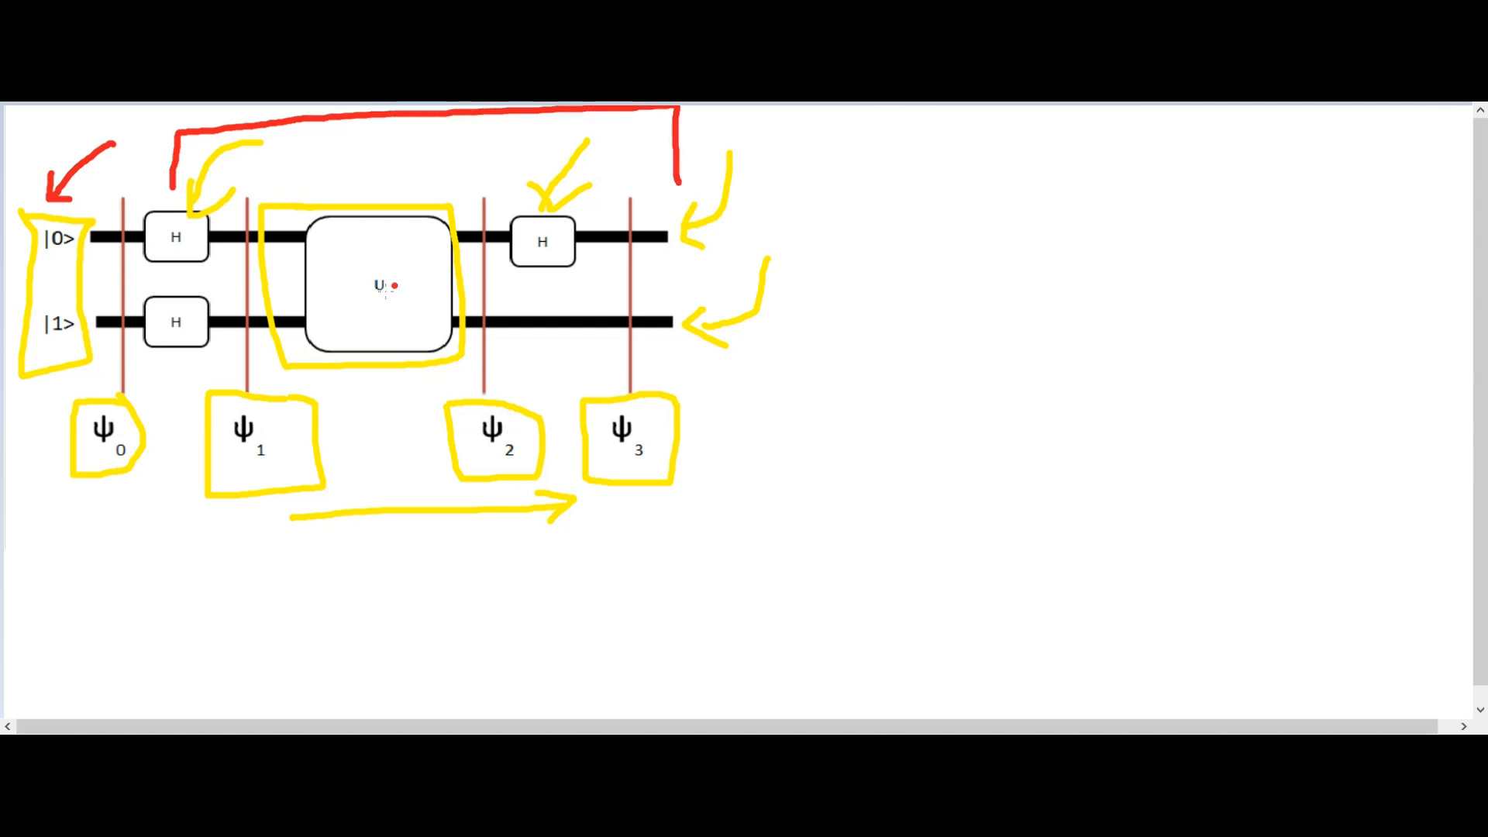
{"action": "mouse_move", "coordinate": [794, 491]}
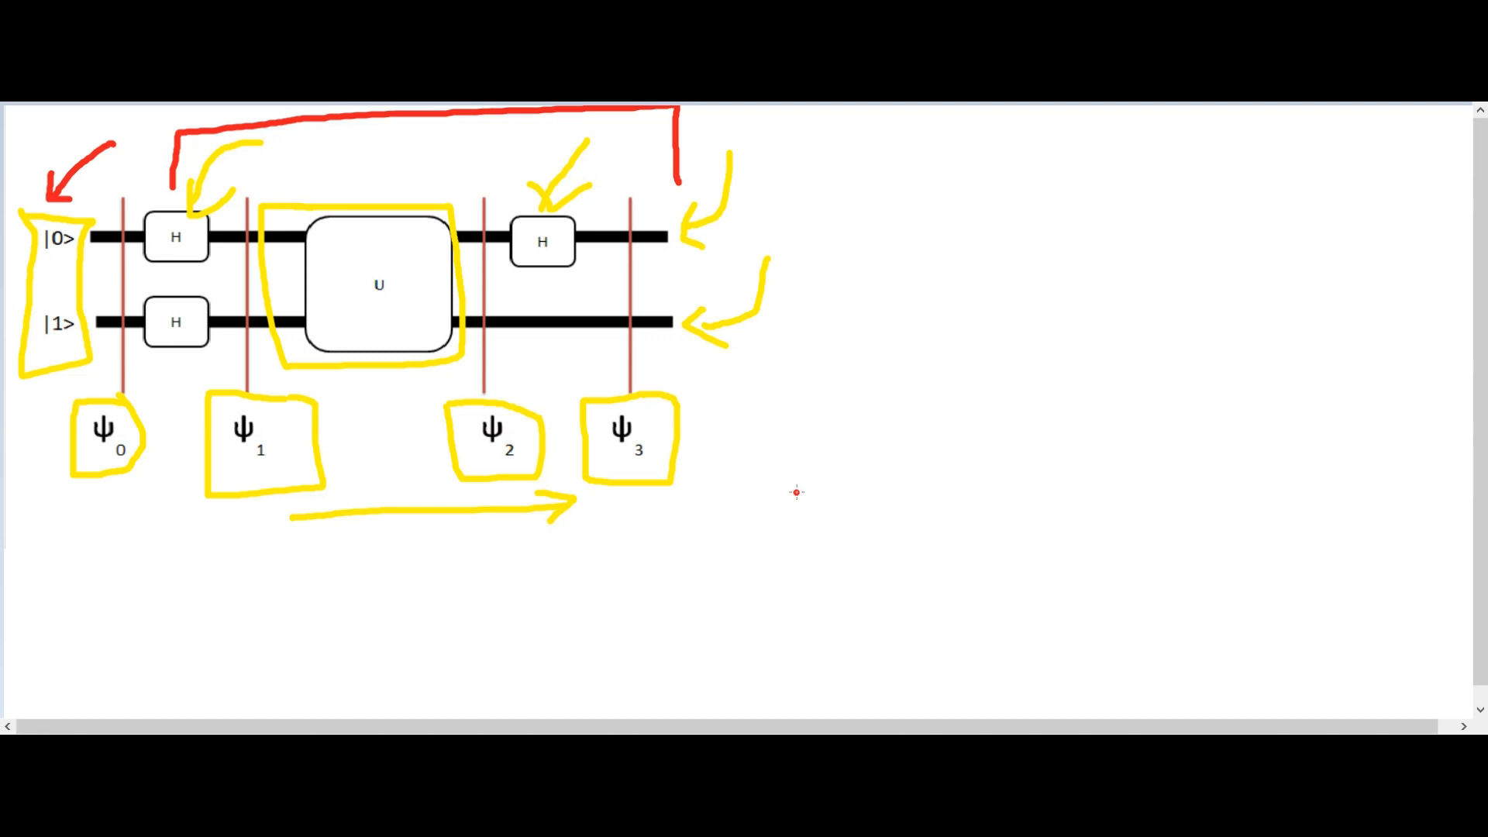
{"action": "mouse_move", "coordinate": [843, 231]}
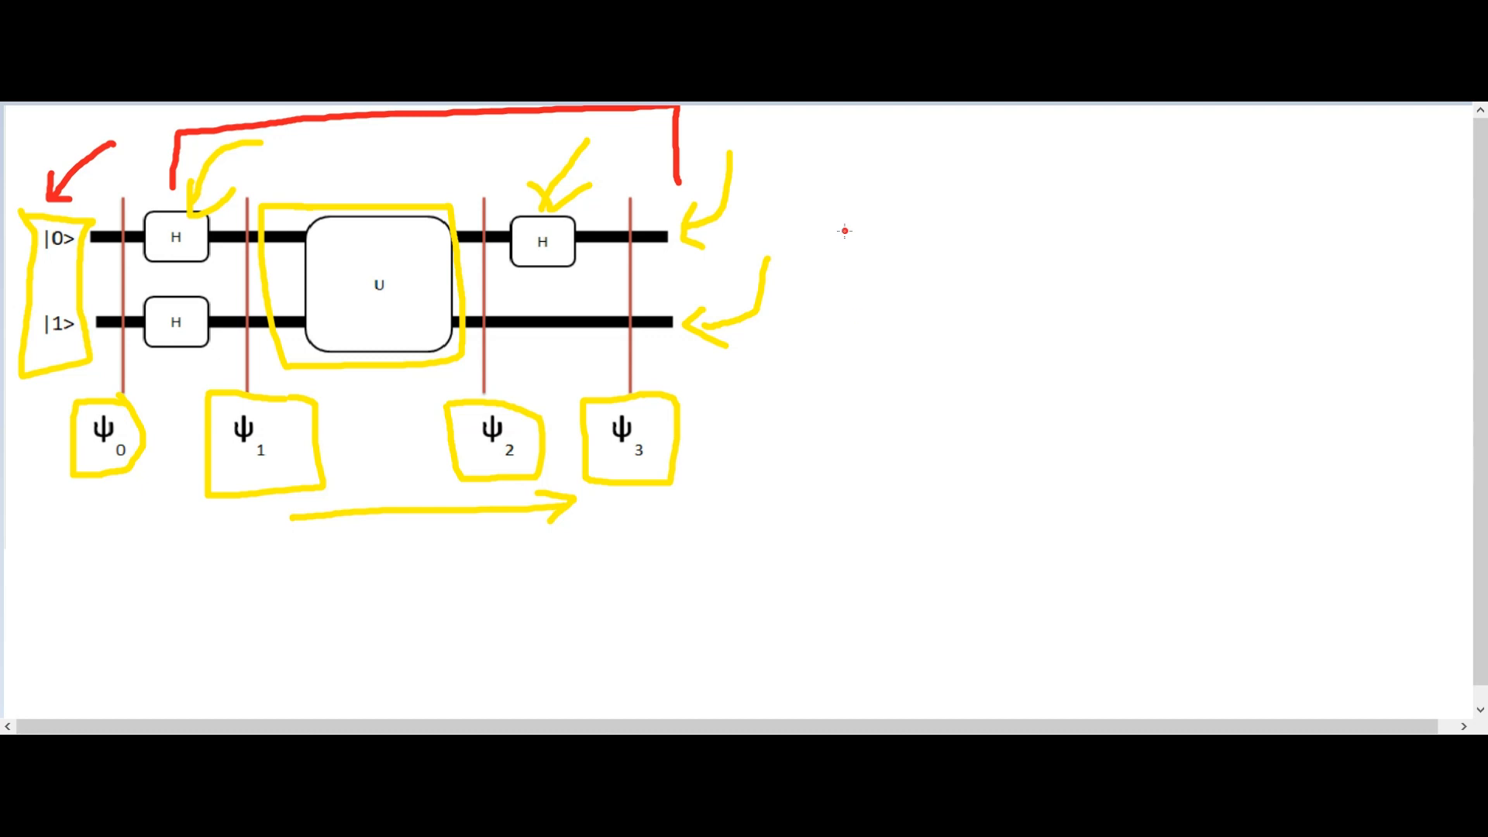